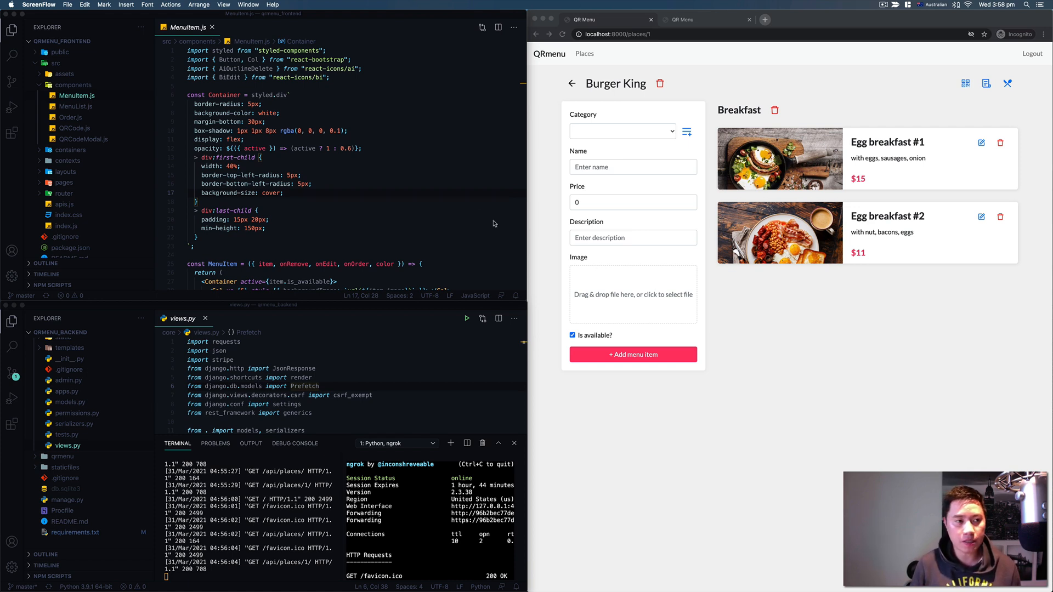
{"action": "mouse_move", "coordinate": [385, 310]}
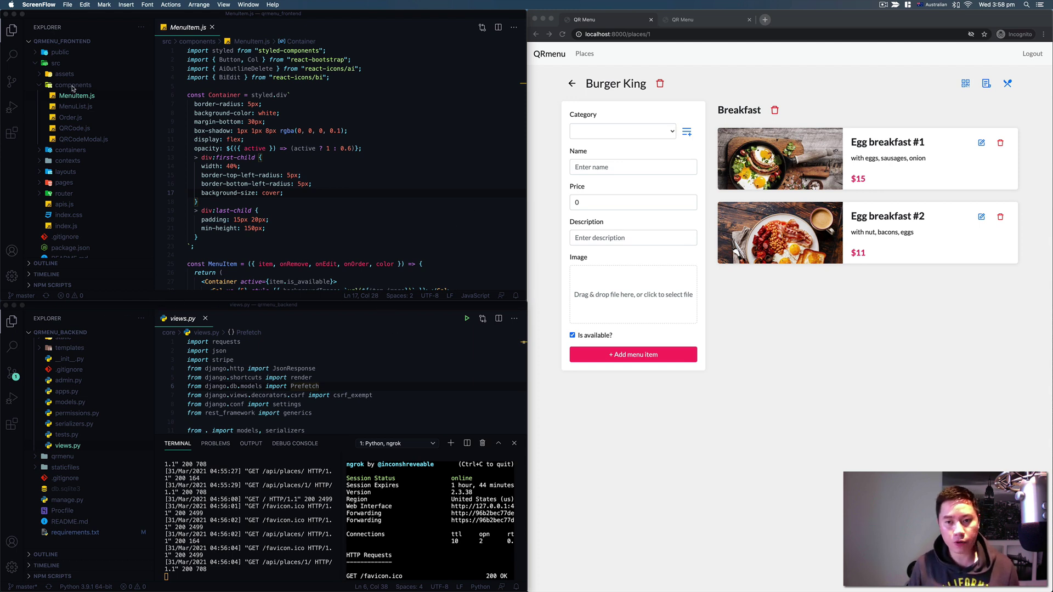
{"action": "mouse_move", "coordinate": [274, 211]}
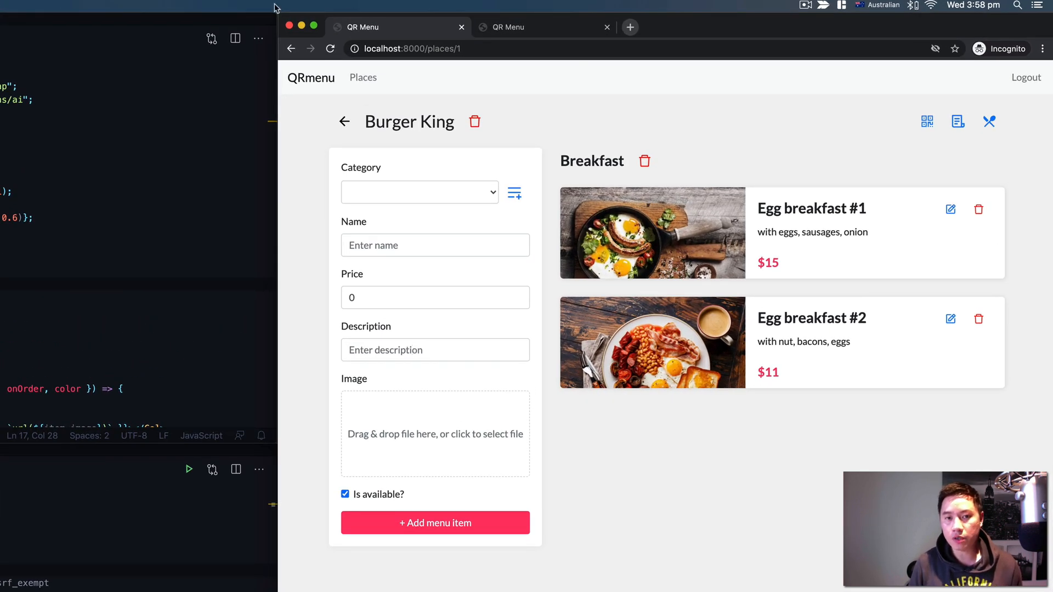
{"action": "mouse_move", "coordinate": [319, 82]}
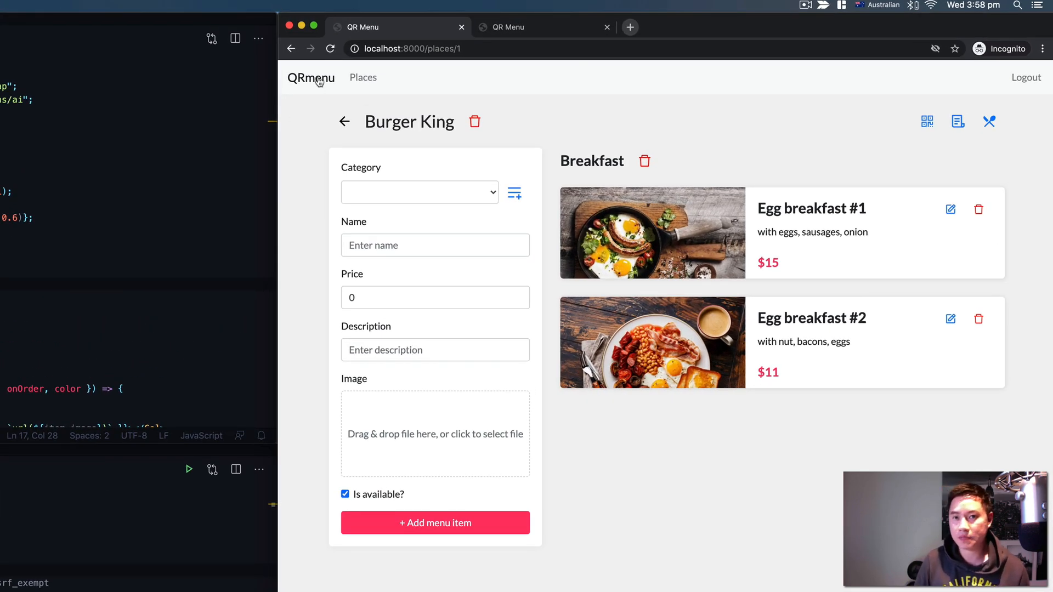
{"action": "mouse_move", "coordinate": [757, 504]}
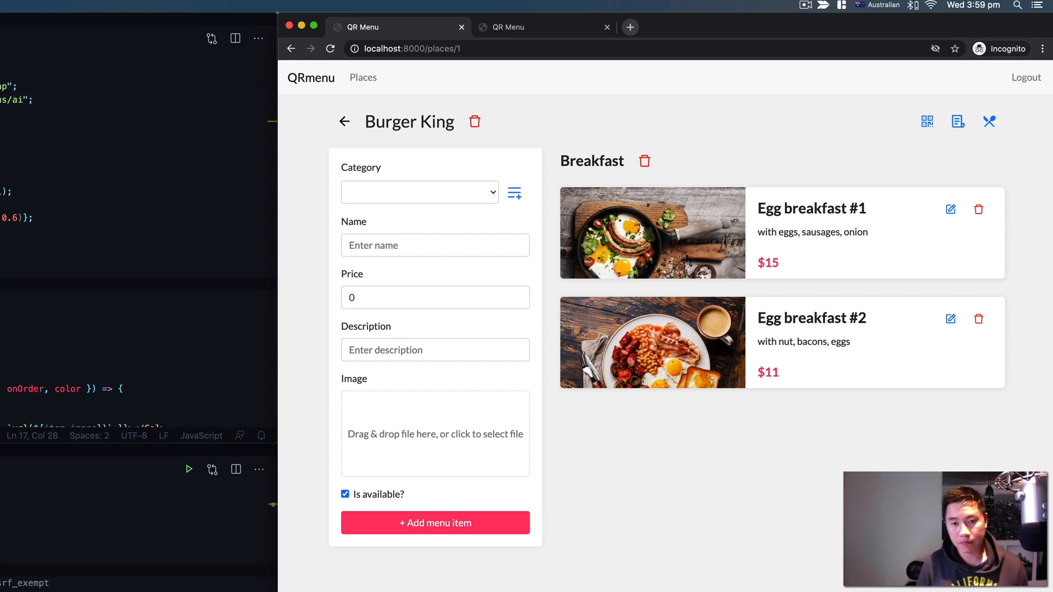
{"action": "mouse_move", "coordinate": [611, 282]}
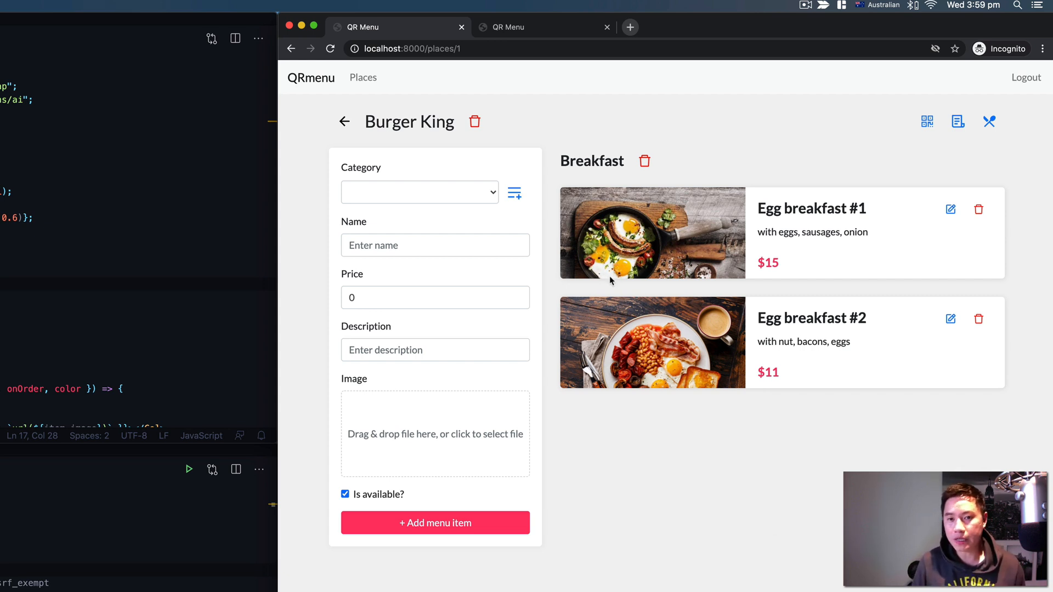
{"action": "mouse_move", "coordinate": [506, 99]}
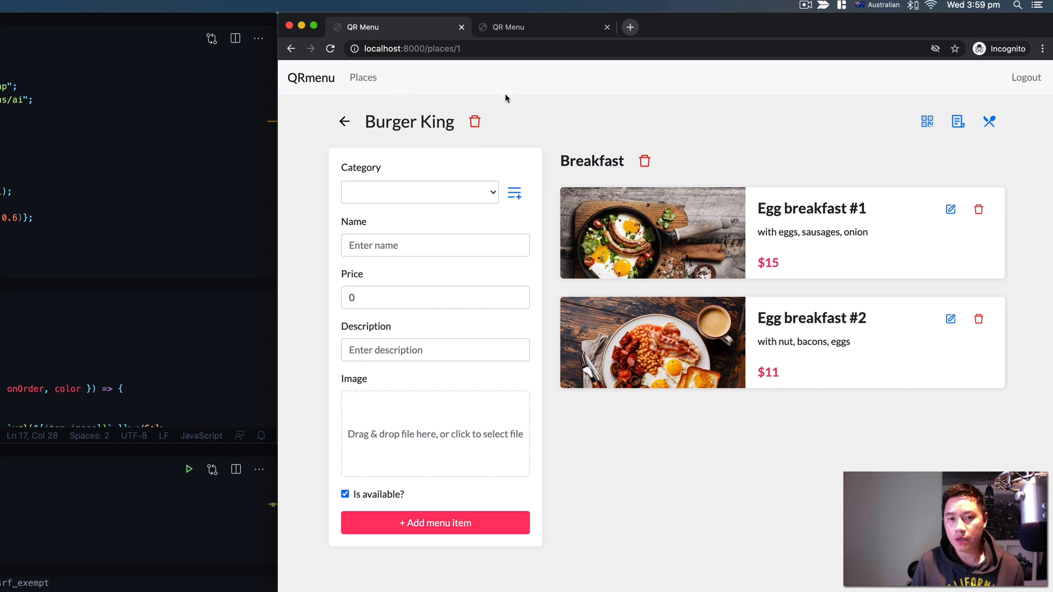
{"action": "mouse_move", "coordinate": [563, 145]}
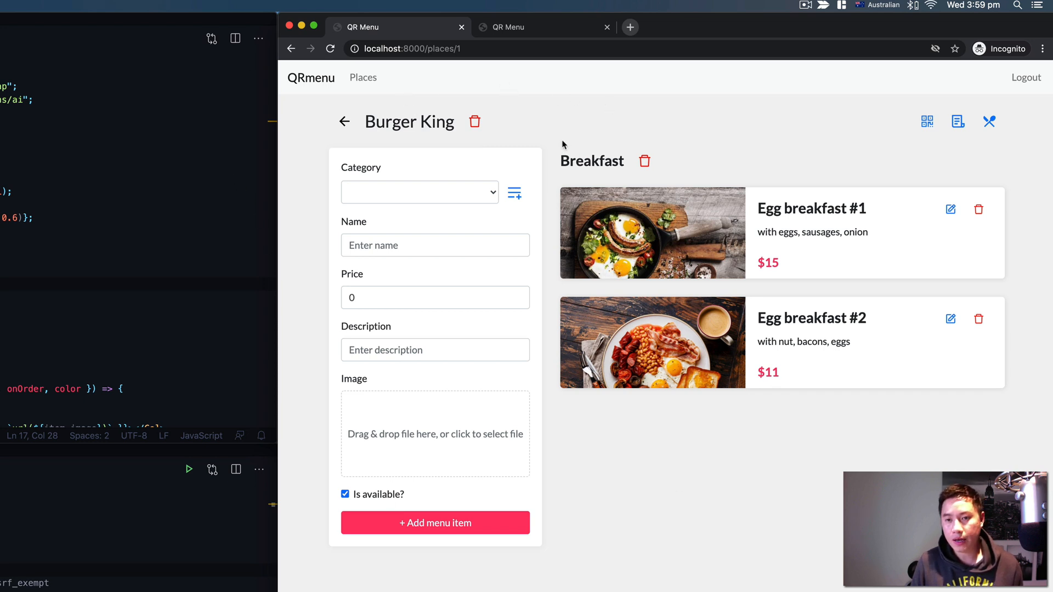
{"action": "mouse_move", "coordinate": [406, 179]}
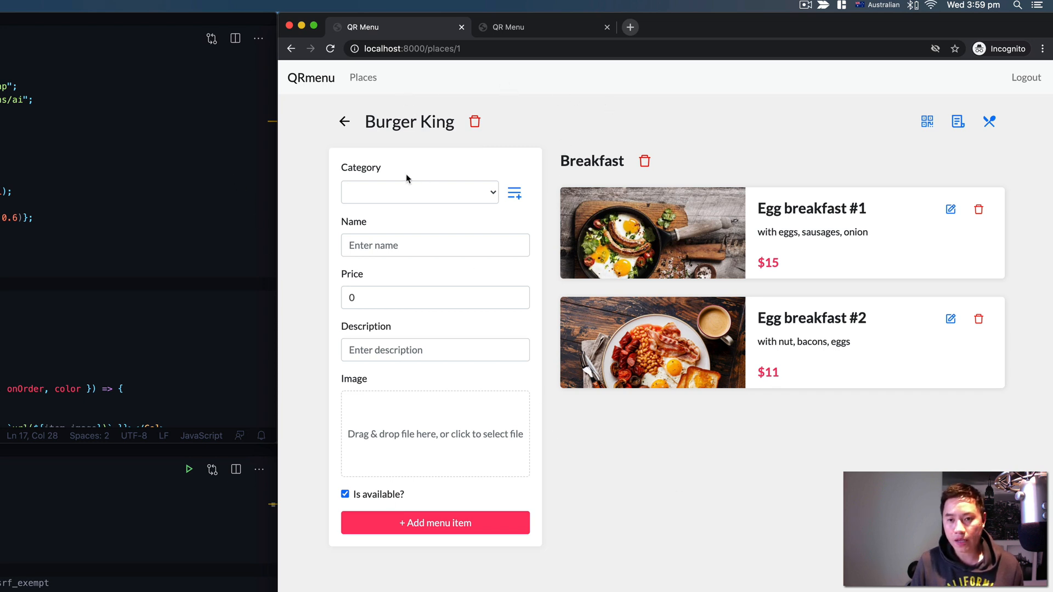
{"action": "mouse_move", "coordinate": [602, 151]}
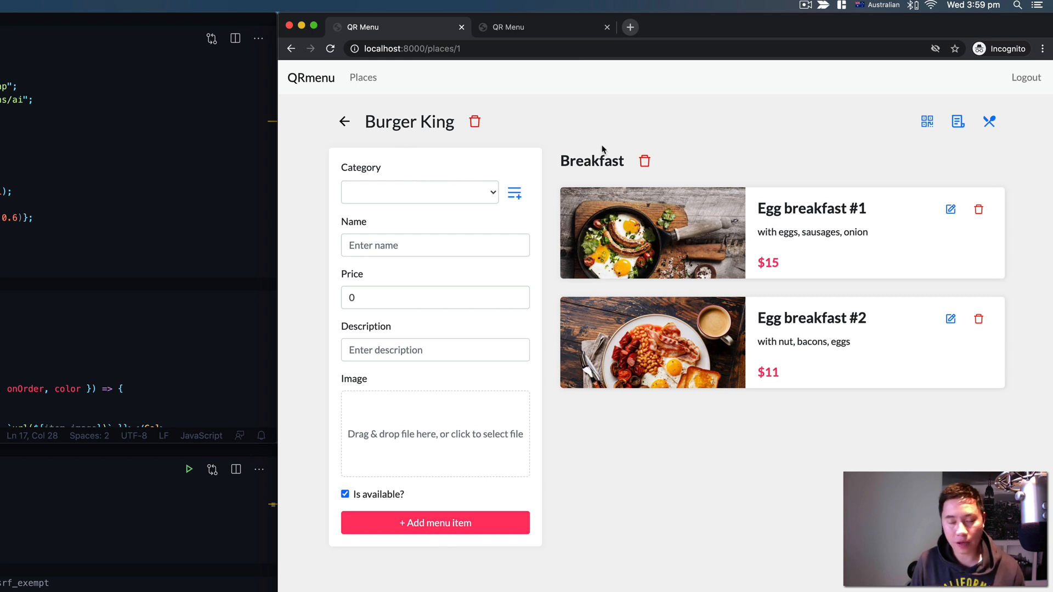
{"action": "mouse_move", "coordinate": [716, 175]}
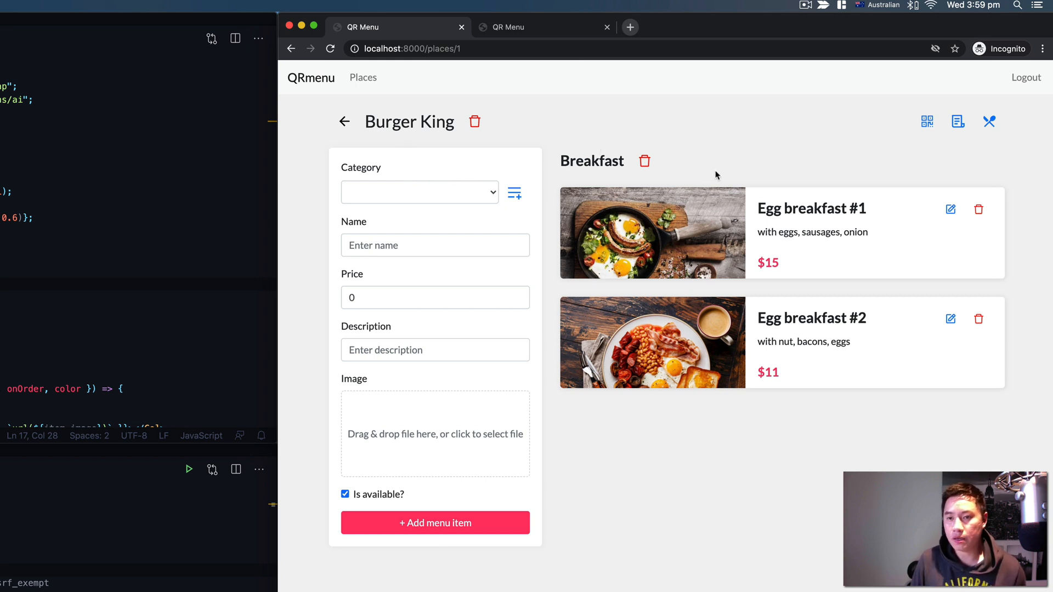
{"action": "mouse_move", "coordinate": [379, 163]}
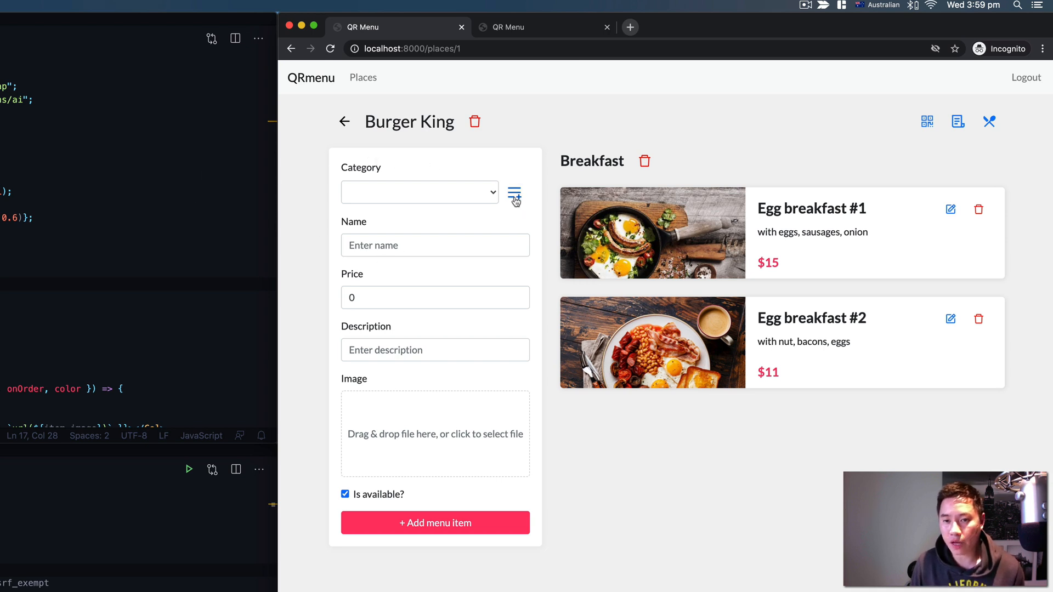
- Create a new, empty menu category named Drink below Breakfast
{"action": "left_click", "coordinate": [420, 192]}
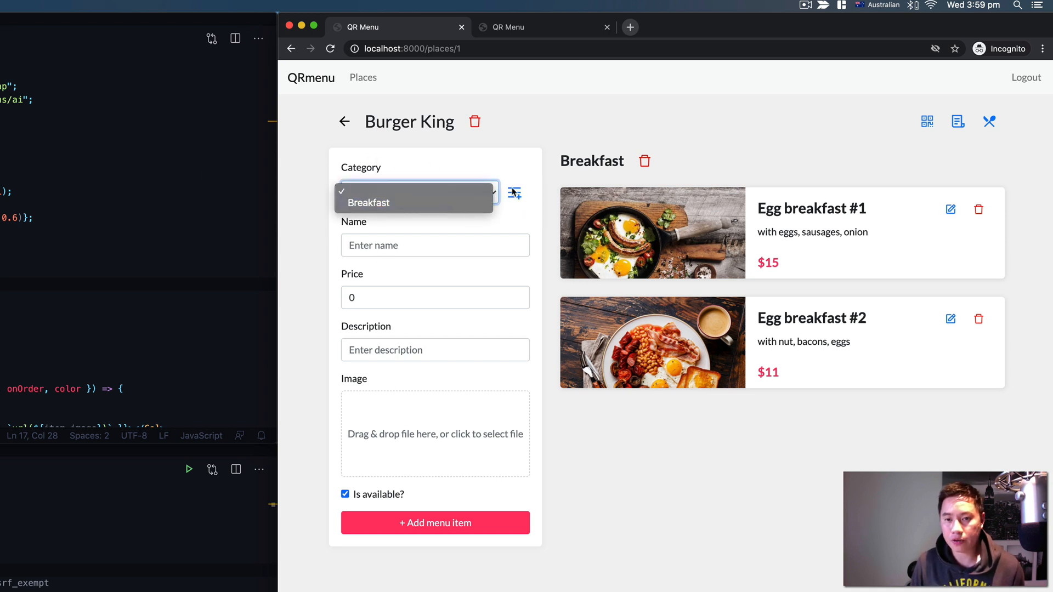
{"action": "left_click", "coordinate": [513, 193]}
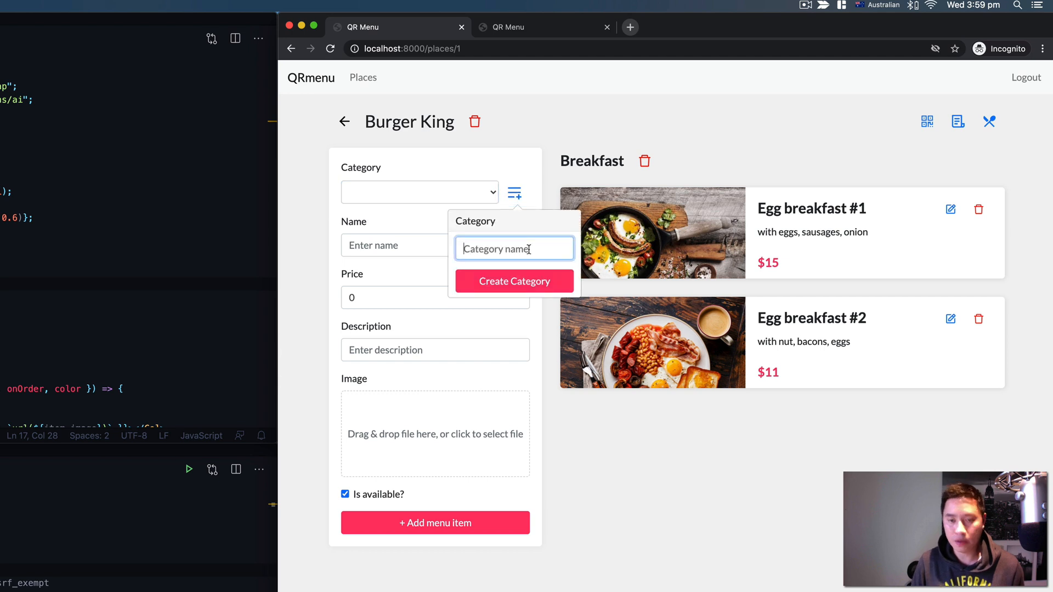
{"action": "type", "text": "Drink"}
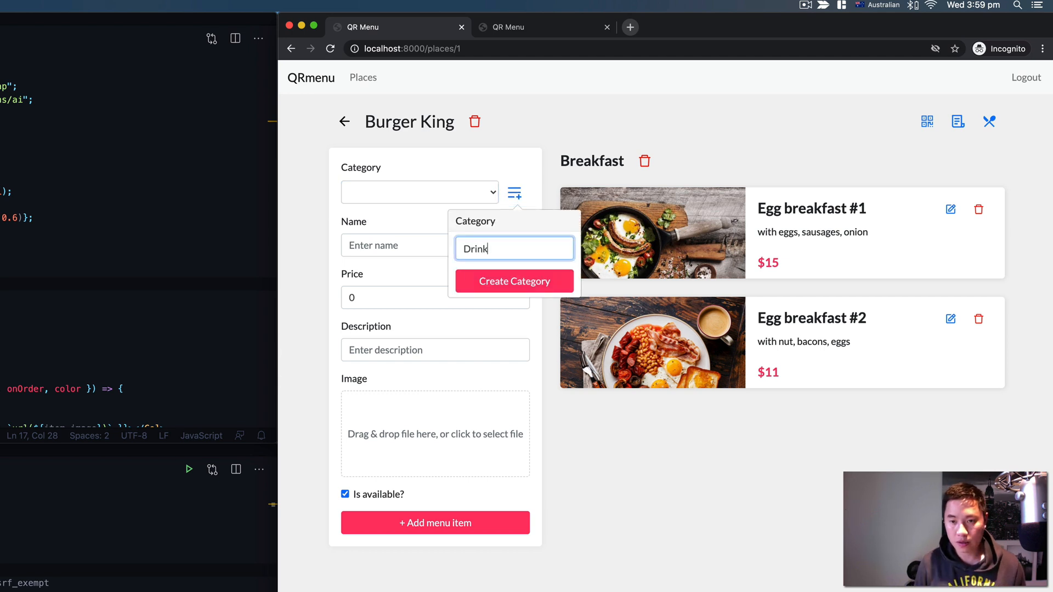
{"action": "left_click", "coordinate": [513, 280]}
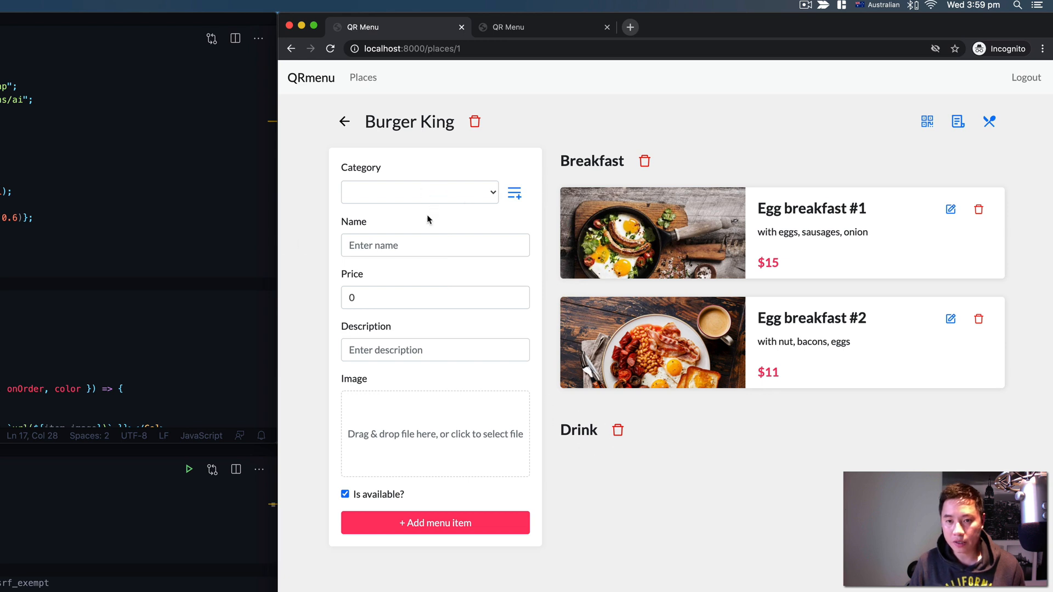
- Start a new Breakfast item named 'Egg breakfast #3'
{"action": "left_click", "coordinate": [419, 193]}
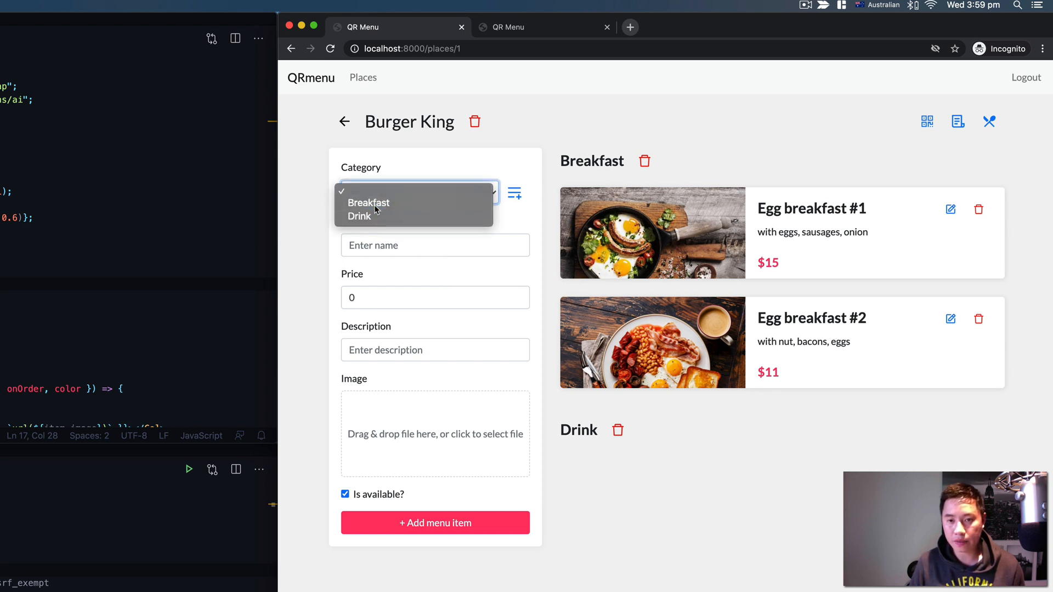
{"action": "left_click", "coordinate": [368, 203]}
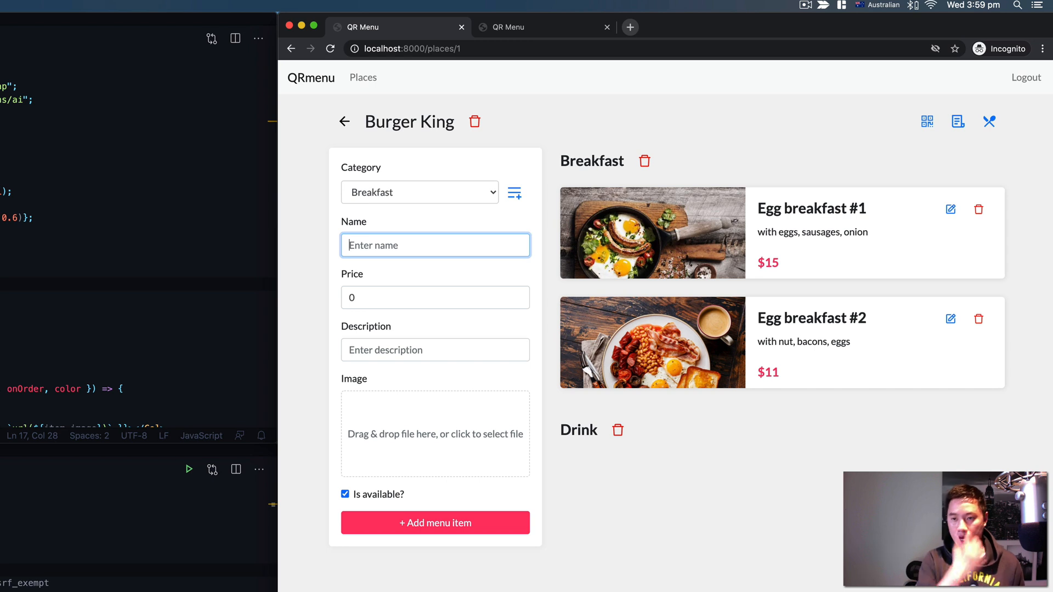
{"action": "type", "text": "Egg brea"}
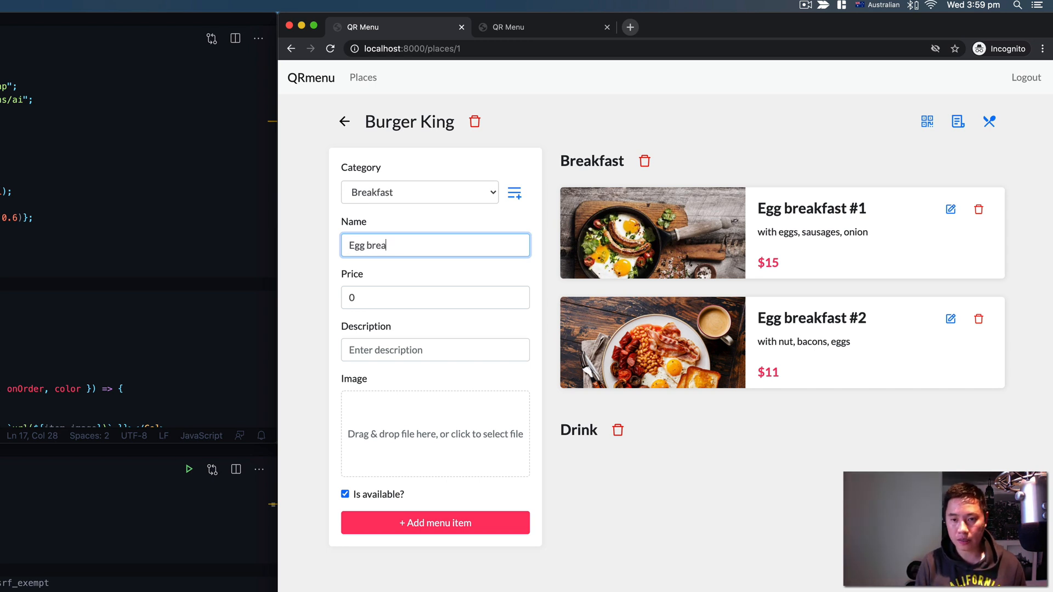
{"action": "type", "text": "kfast #"}
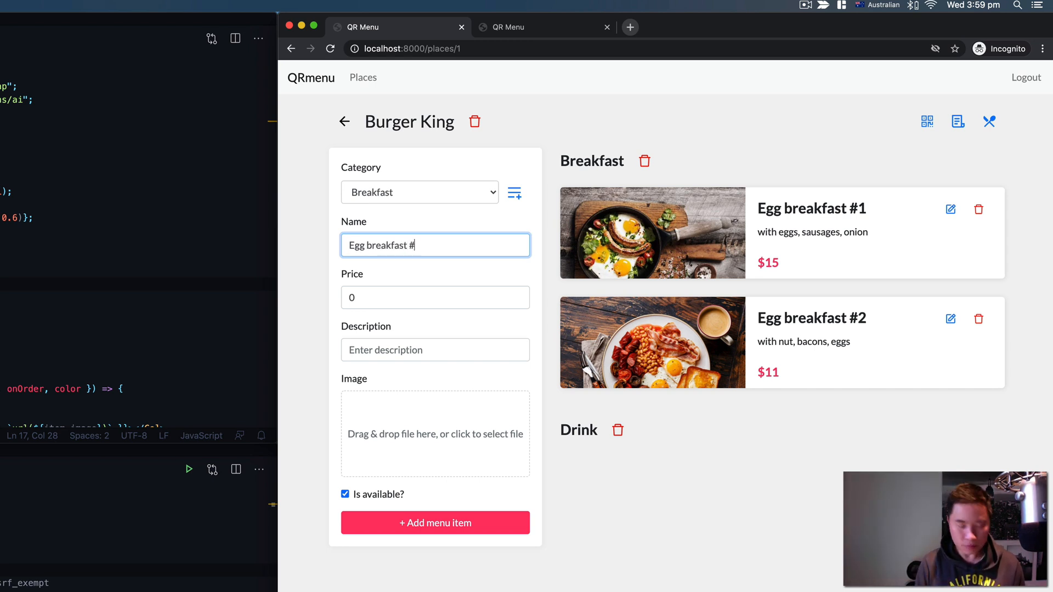
{"action": "type", "text": "3"}
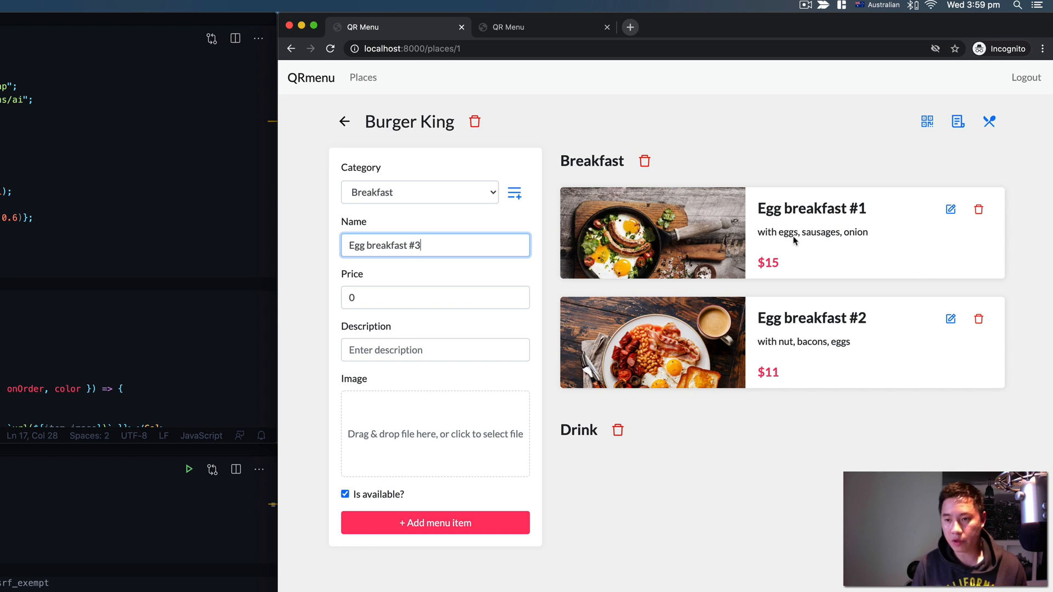
- Give it price 27, description 'with tomato, cheese' and an egg photo, and add it to the menu
{"action": "left_click", "coordinate": [435, 297]}
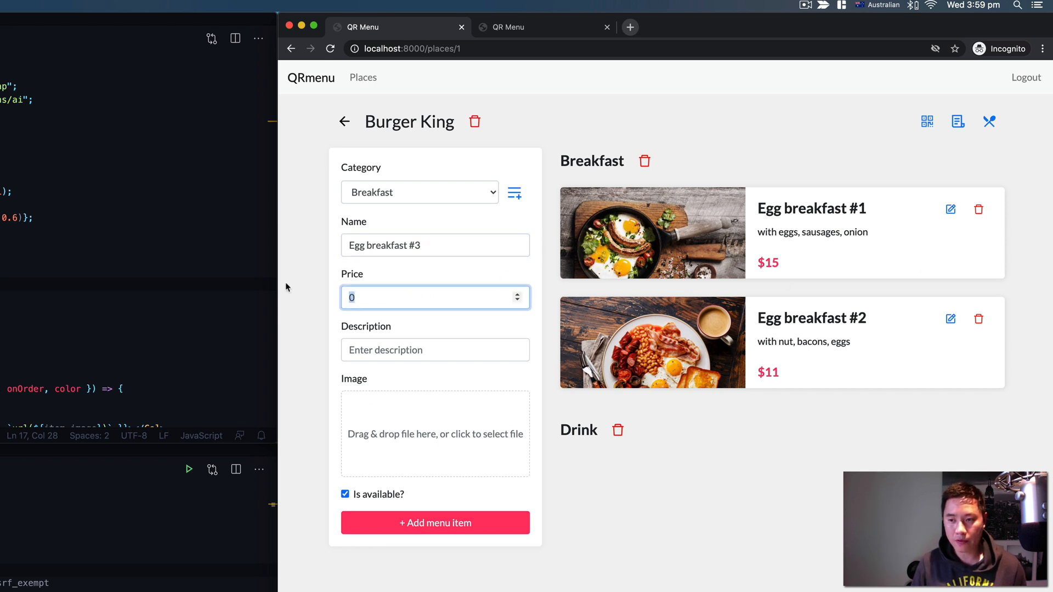
{"action": "type", "text": "2"}
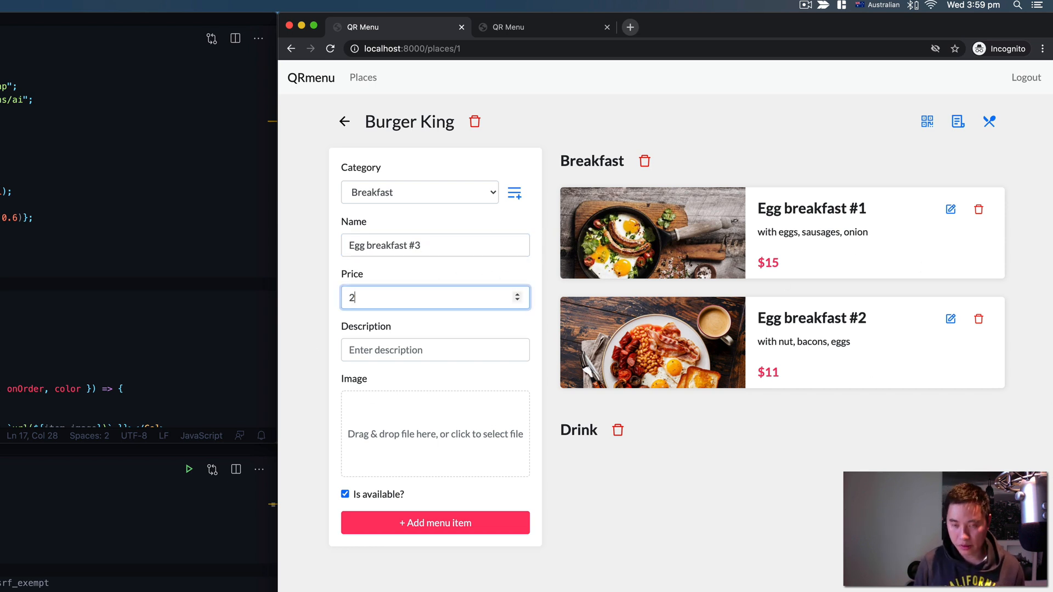
{"action": "left_click", "coordinate": [434, 349]}
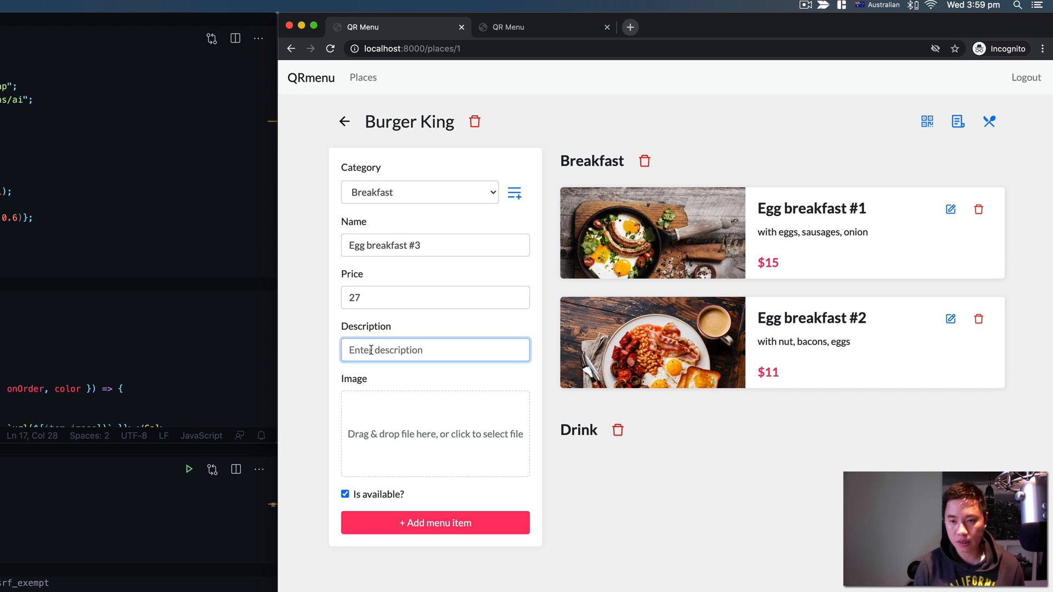
{"action": "type", "text": "with tomato, chees"}
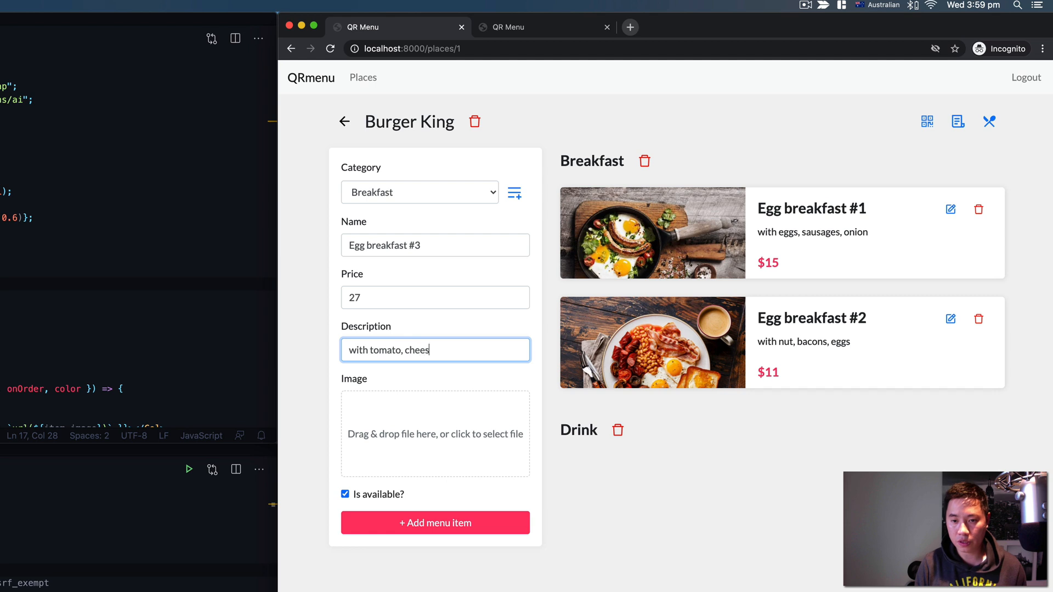
{"action": "type", "text": "e"}
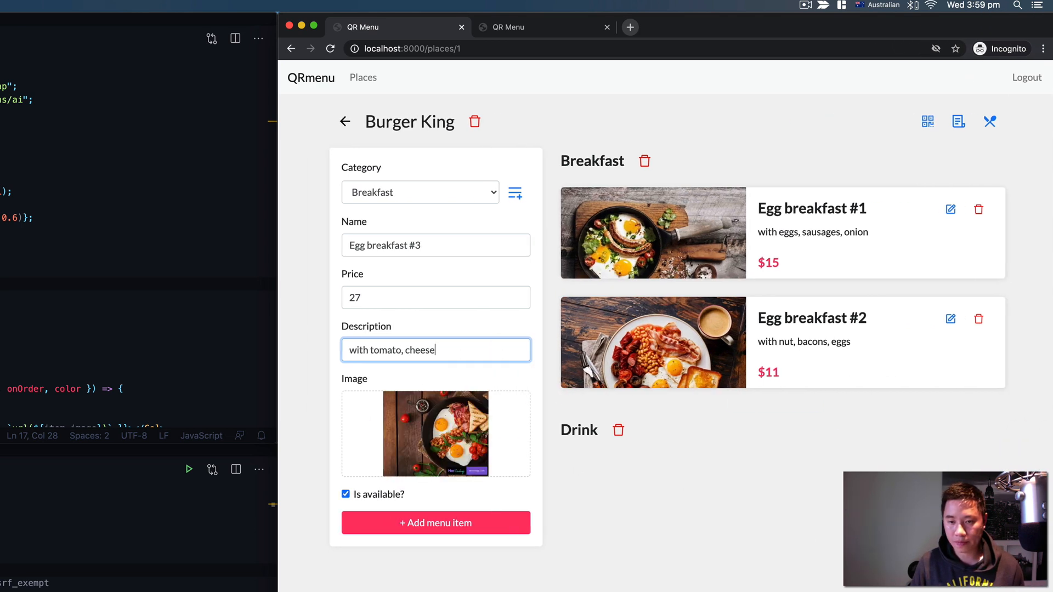
{"action": "mouse_move", "coordinate": [429, 522]}
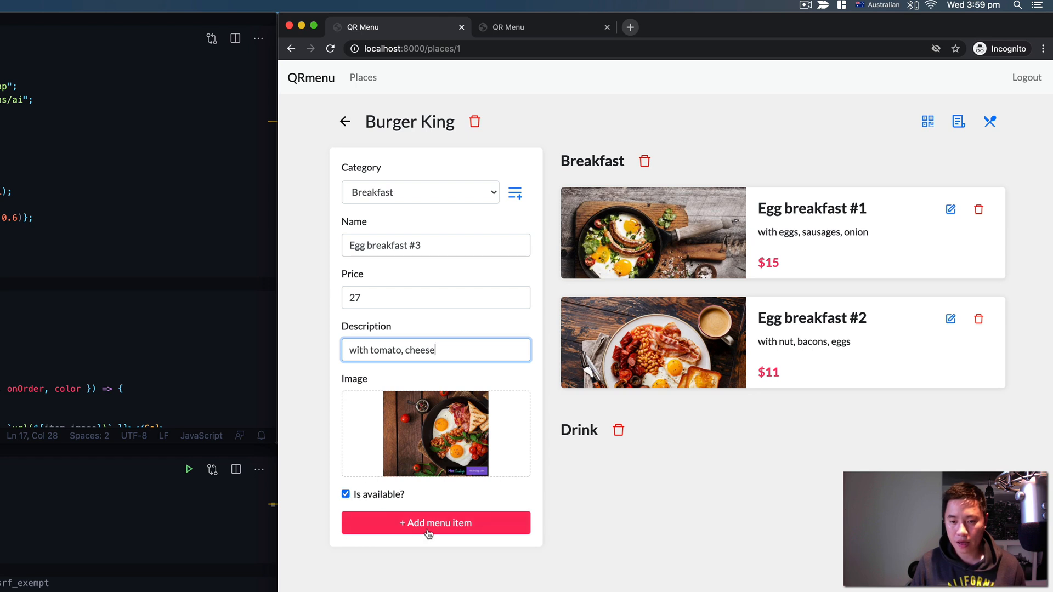
{"action": "left_click", "coordinate": [435, 522]}
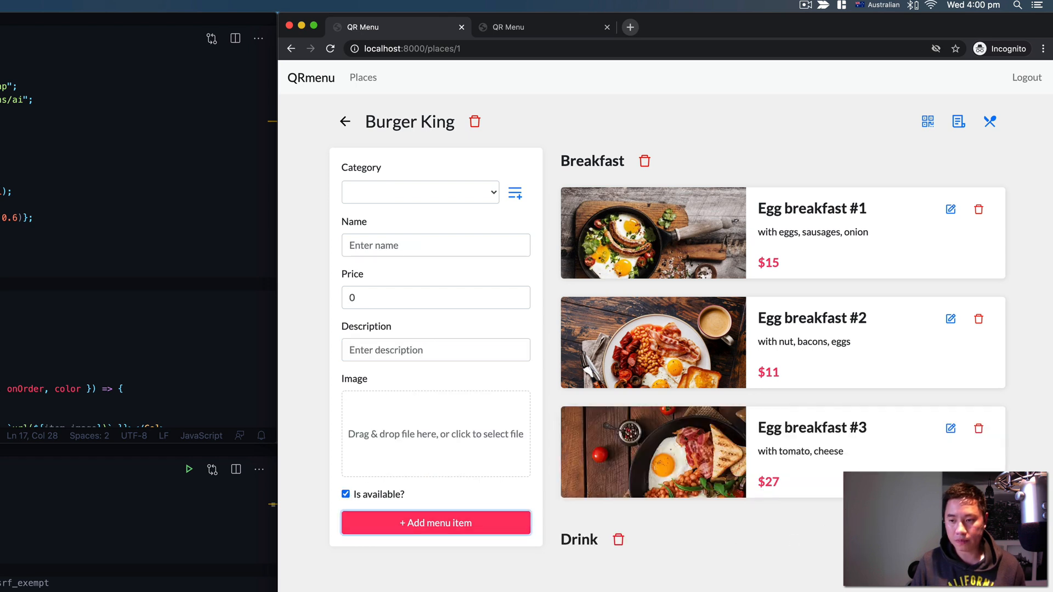
{"action": "mouse_move", "coordinate": [1018, 454]}
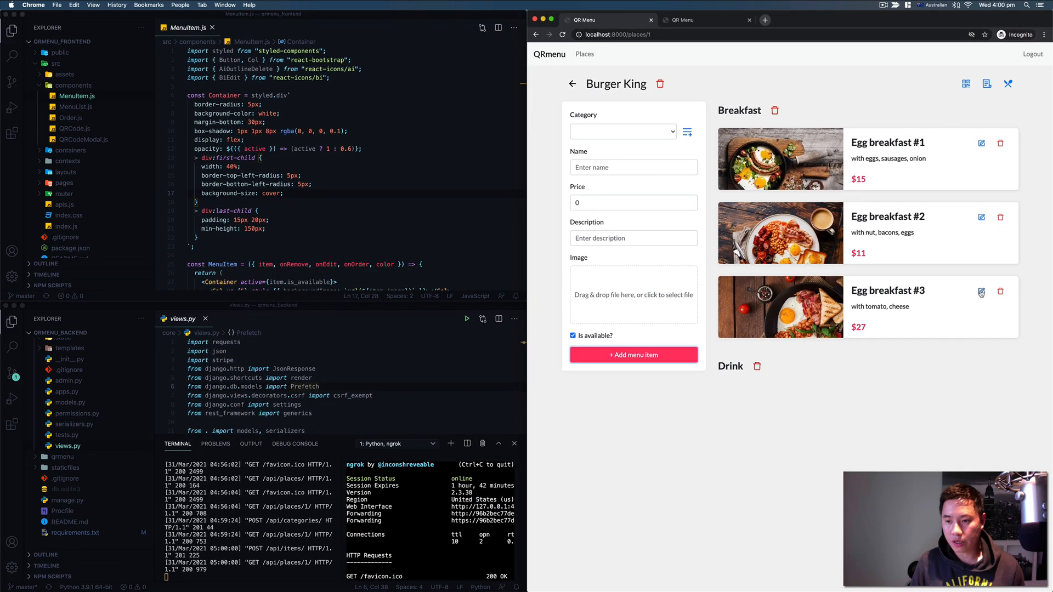
- Edit Egg breakfast #3: move it to Drink at $17, mark it Not available and update it
{"action": "left_click", "coordinate": [980, 291]}
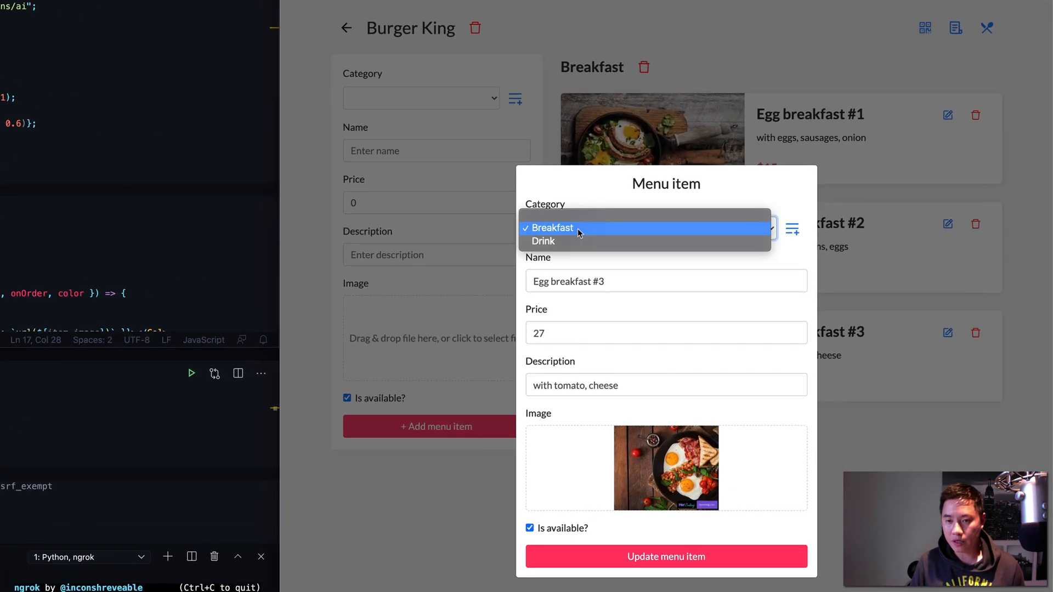
{"action": "left_click", "coordinate": [543, 242]}
{"action": "type", "text": "17"}
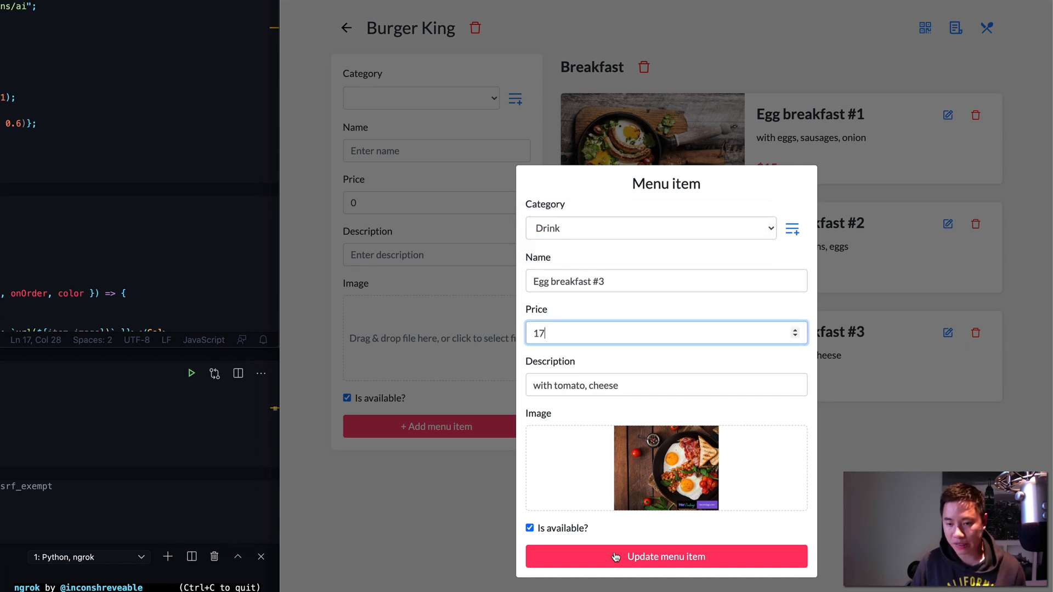
{"action": "left_click", "coordinate": [530, 529]}
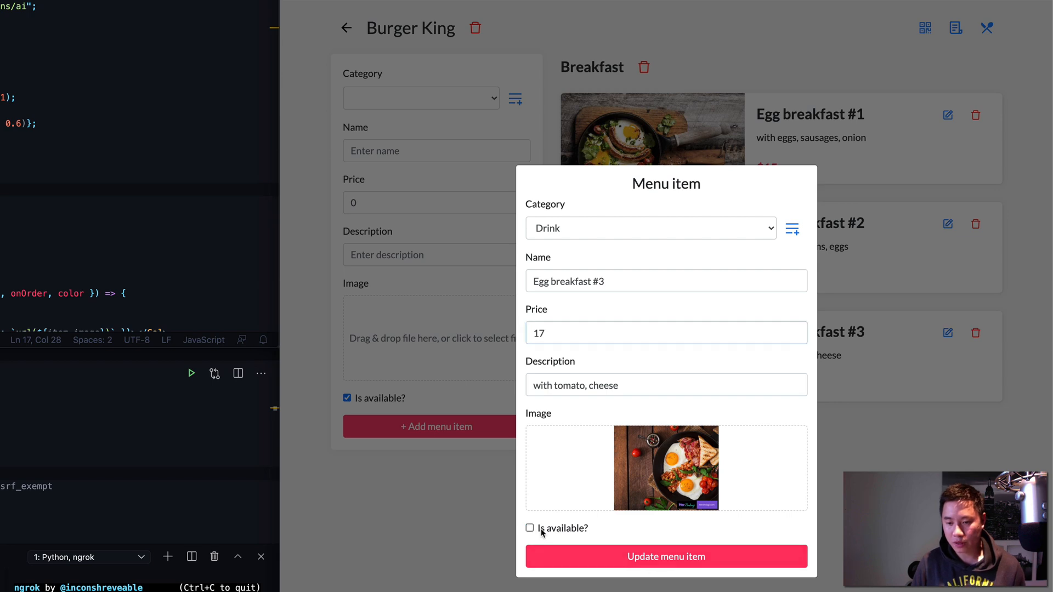
{"action": "left_click", "coordinate": [665, 556]}
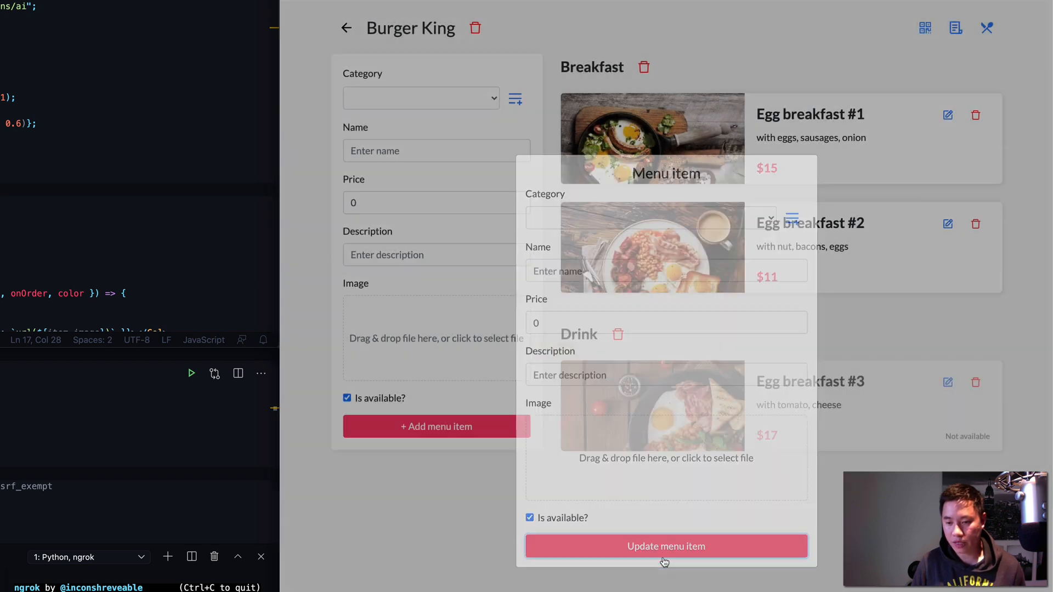
{"action": "left_click", "coordinate": [666, 546]}
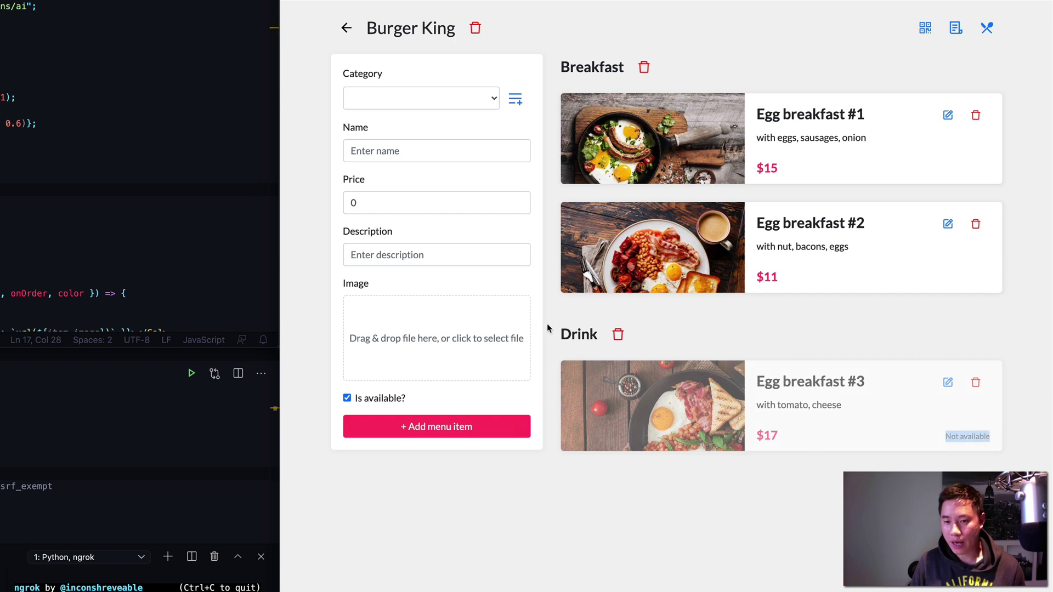
{"action": "mouse_move", "coordinate": [723, 355]}
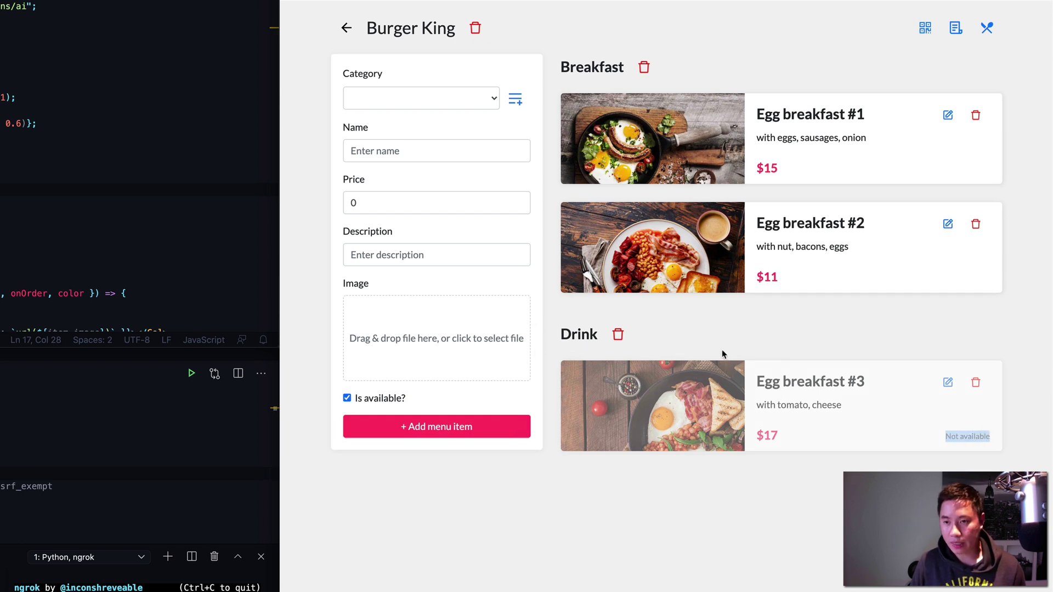
{"action": "mouse_move", "coordinate": [772, 382]}
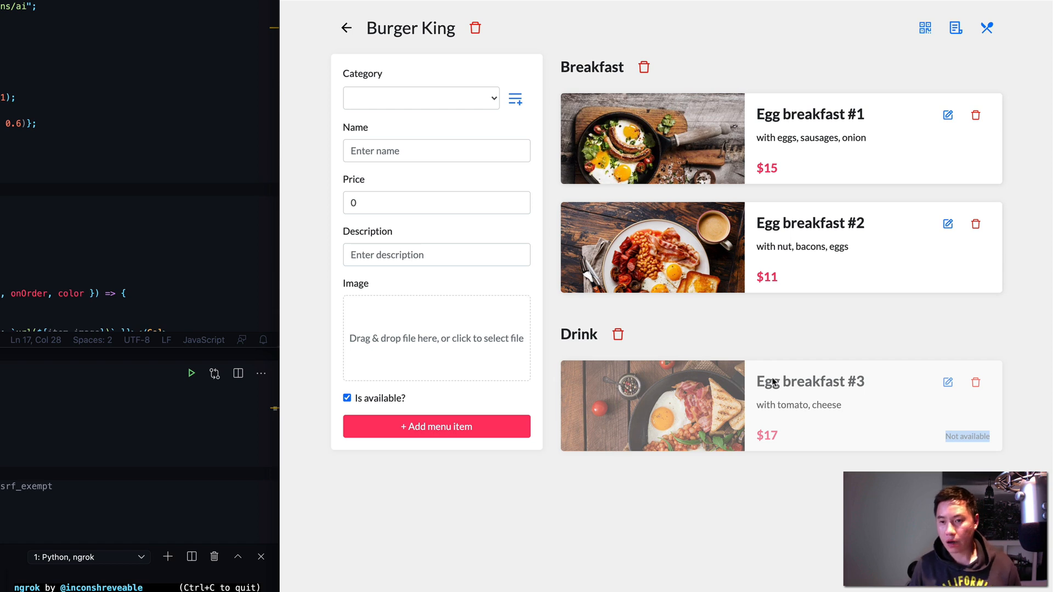
{"action": "mouse_move", "coordinate": [1044, 361]}
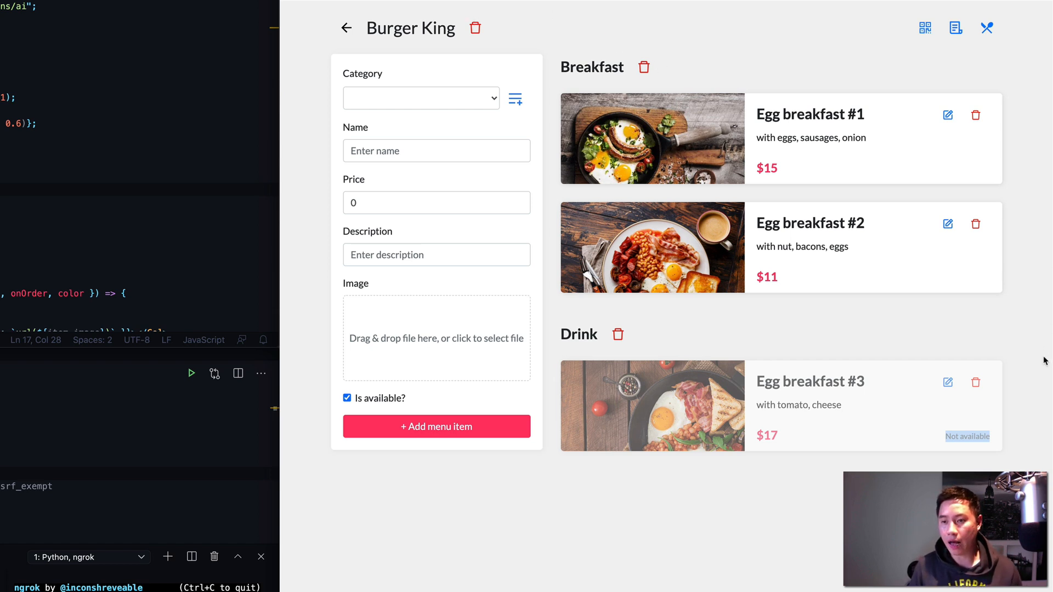
{"action": "mouse_move", "coordinate": [975, 231]}
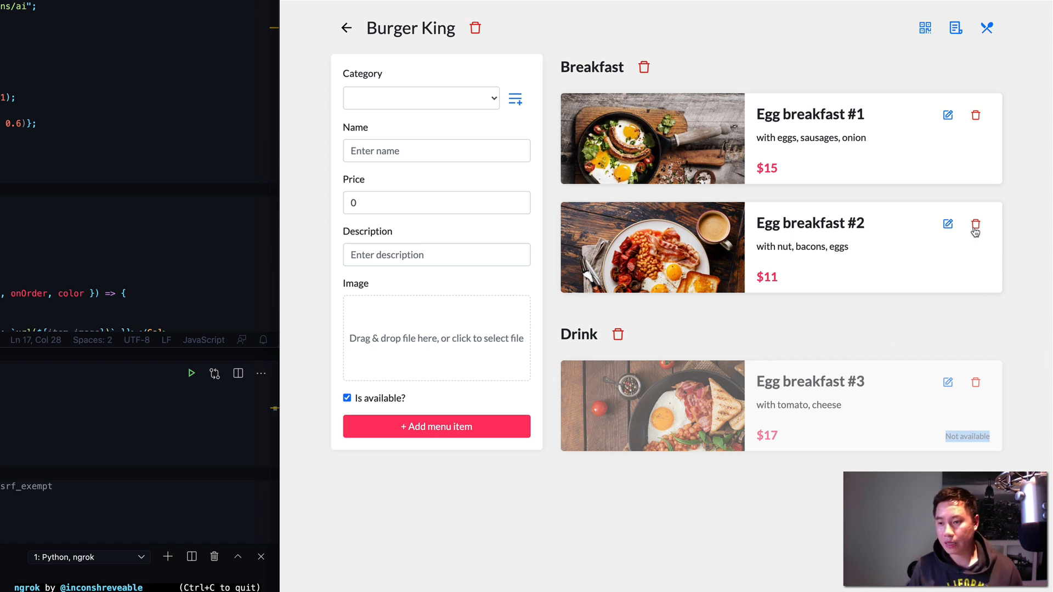
{"action": "mouse_move", "coordinate": [771, 24]}
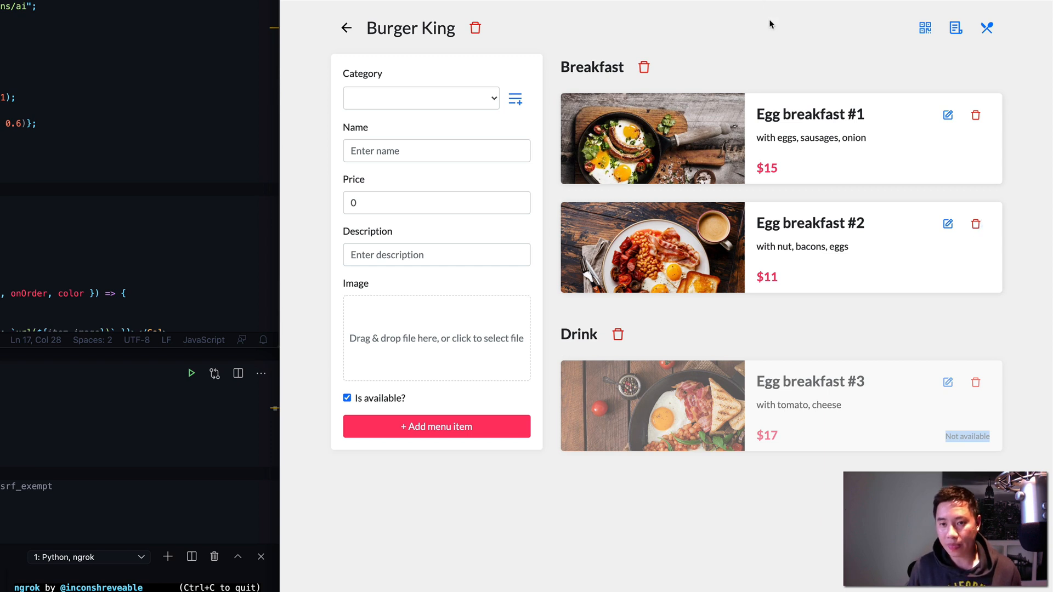
{"action": "mouse_move", "coordinate": [858, 69]}
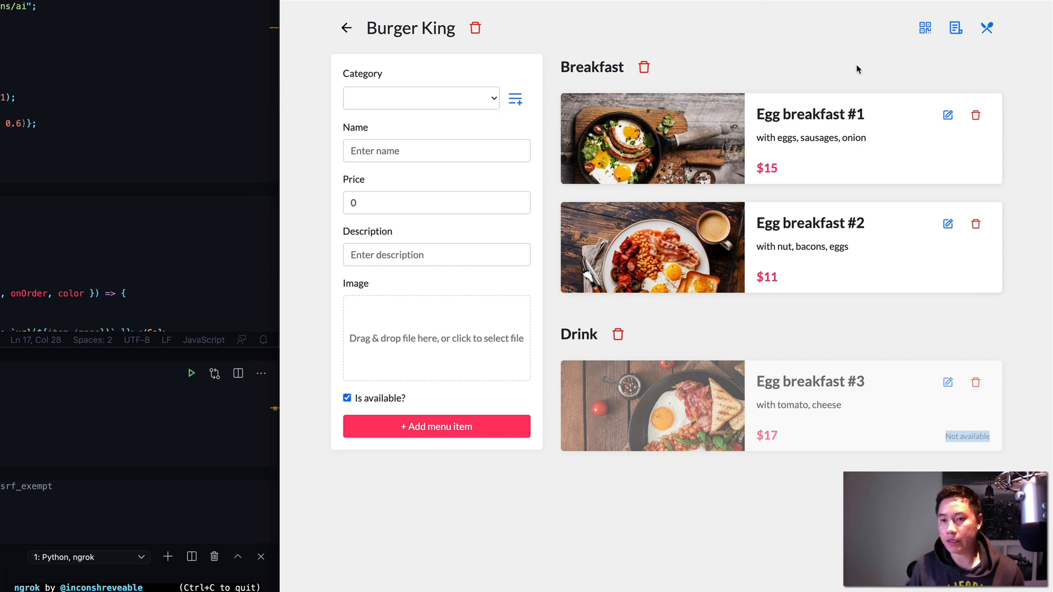
- In Tables QR Code, add tables so Burger King ends up with six QR-coded tables
{"action": "left_click", "coordinate": [925, 28]}
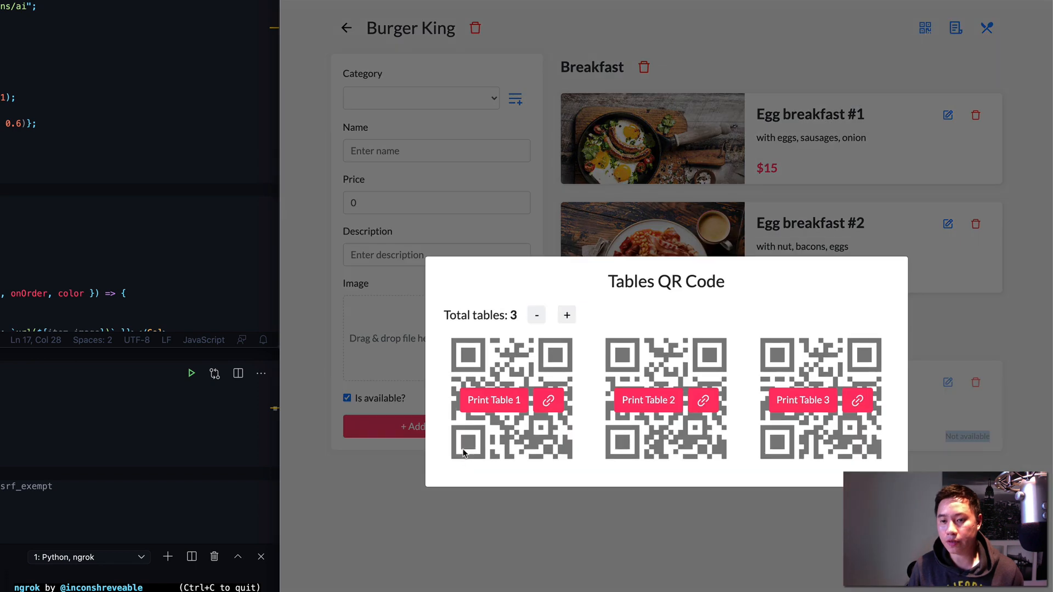
{"action": "mouse_move", "coordinate": [557, 329]}
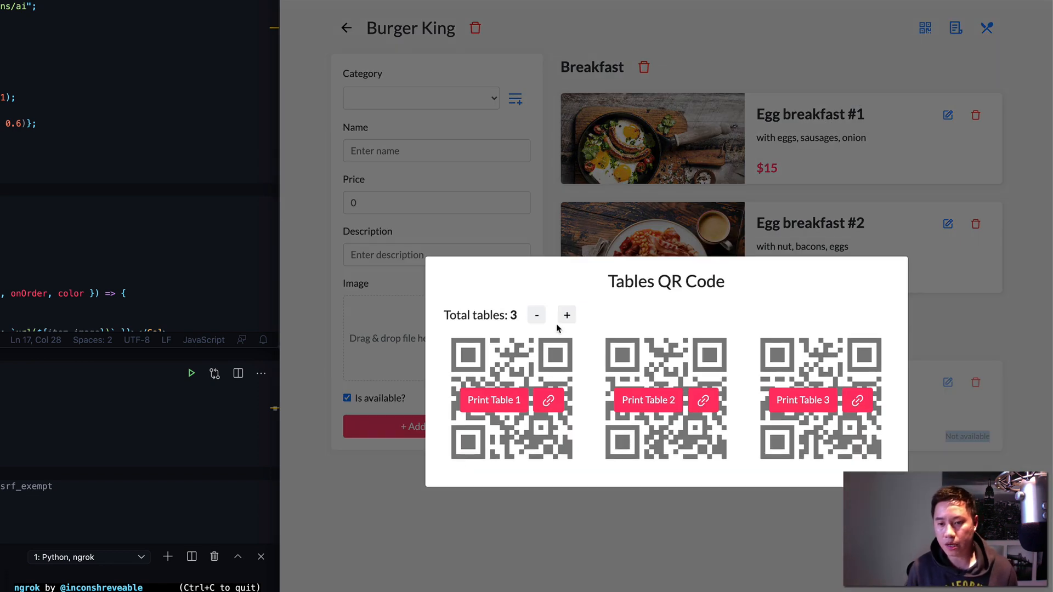
{"action": "mouse_move", "coordinate": [566, 315]}
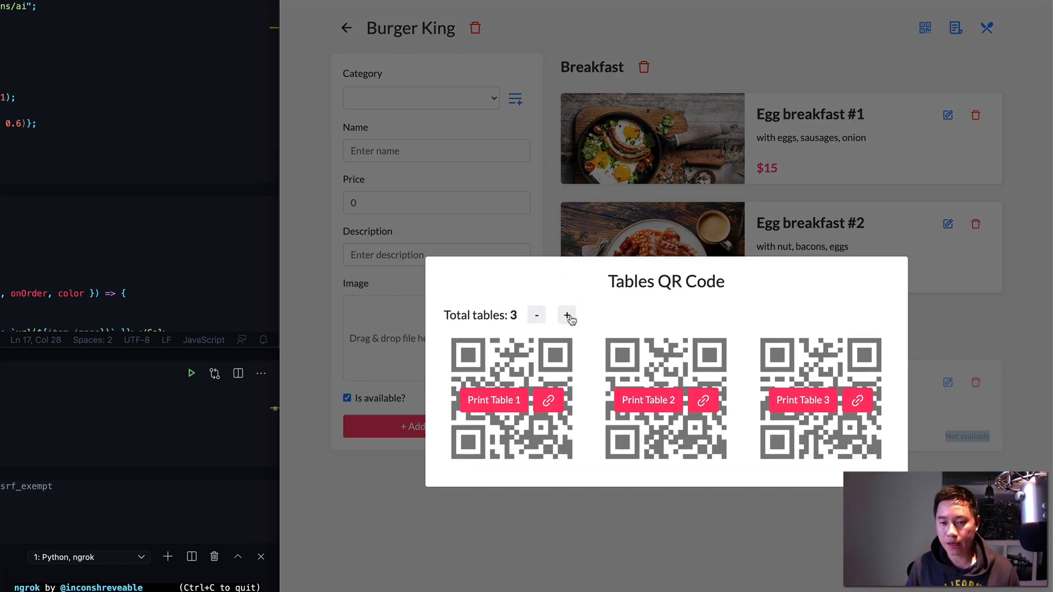
{"action": "left_click", "coordinate": [566, 316]}
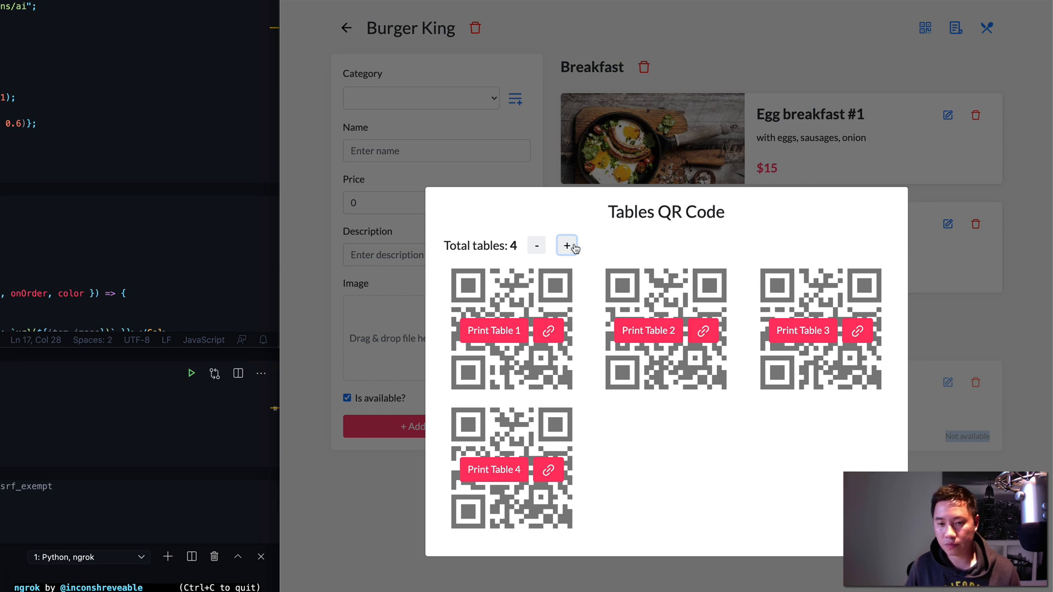
{"action": "left_click", "coordinate": [566, 246]}
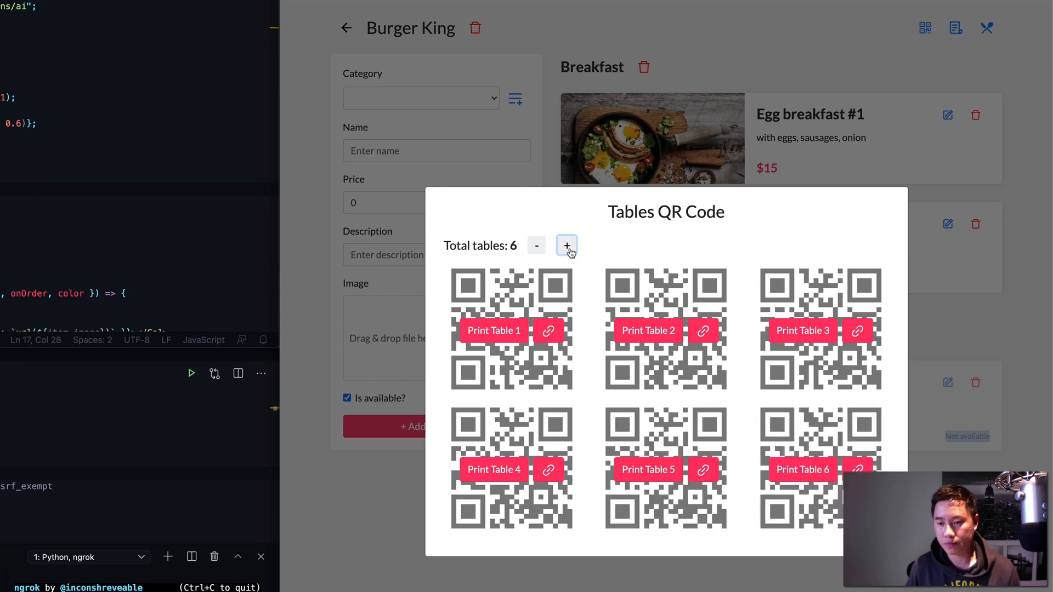
{"action": "left_click", "coordinate": [566, 245]}
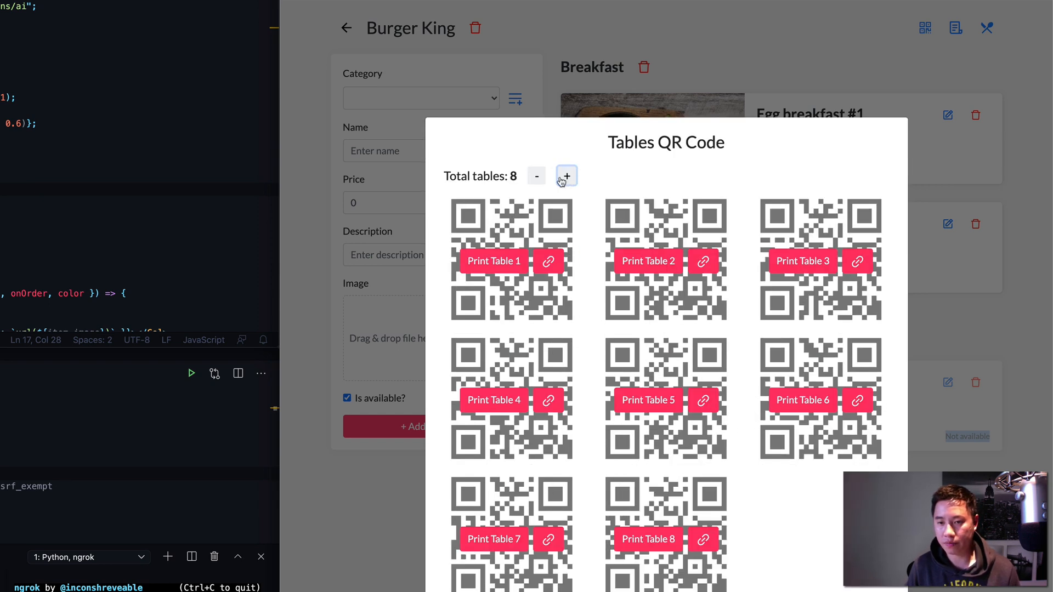
{"action": "left_click", "coordinate": [537, 245]}
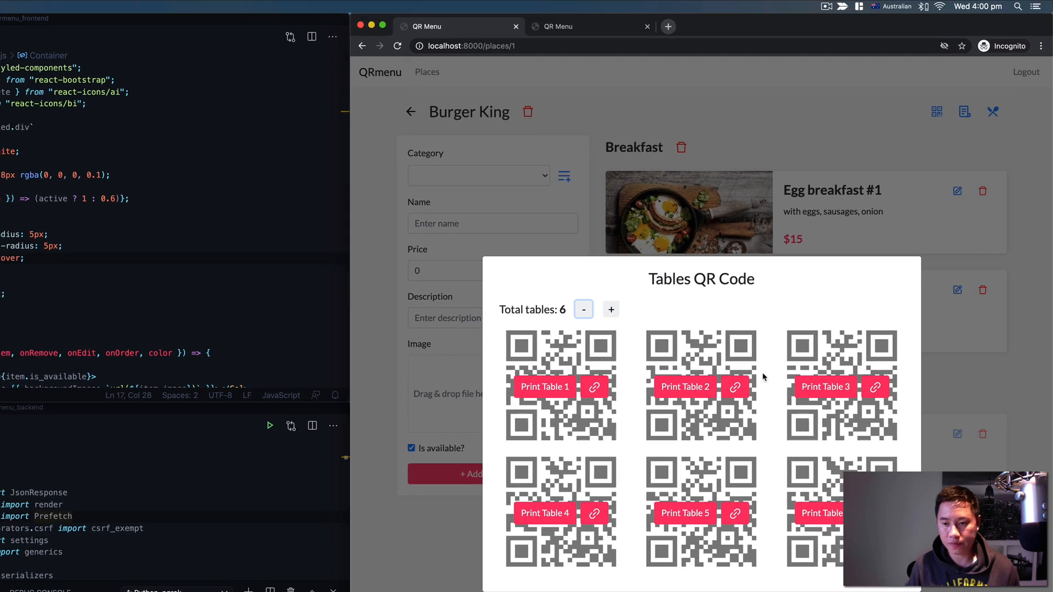
{"action": "mouse_move", "coordinate": [581, 396]}
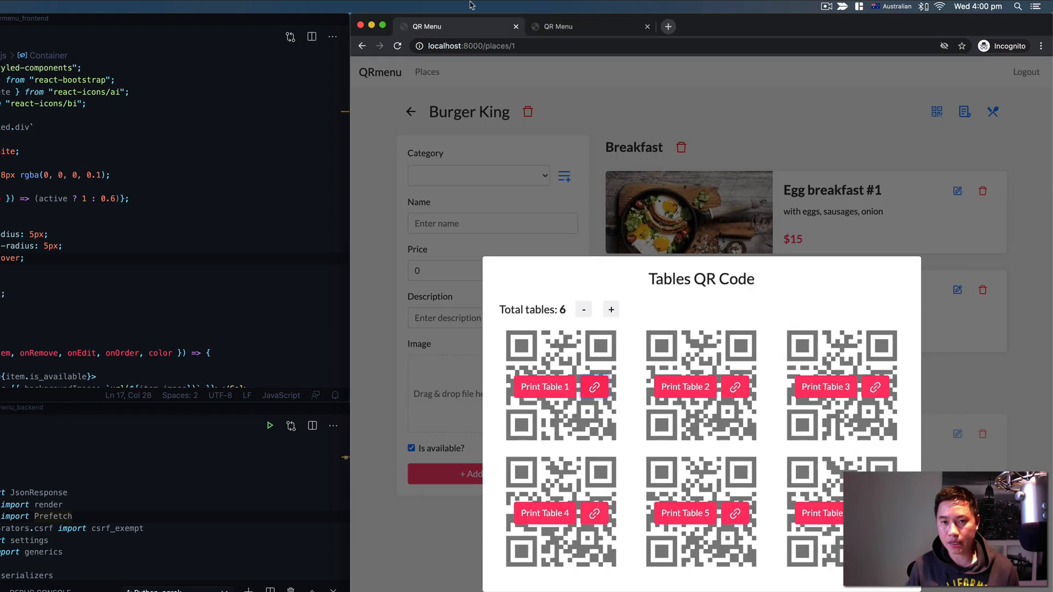
{"action": "mouse_move", "coordinate": [536, 388]}
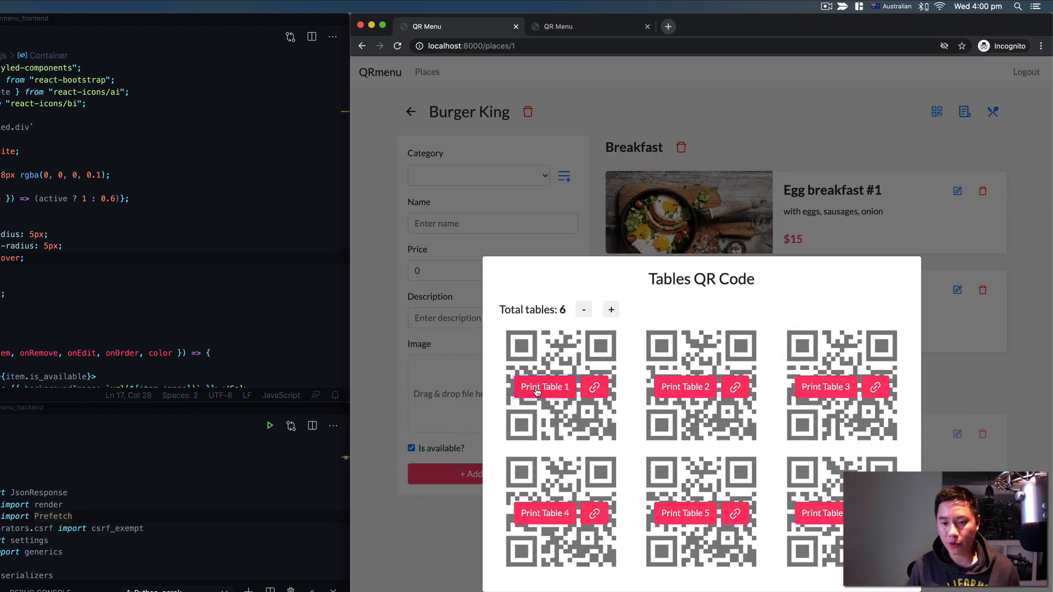
- Preview the printable Table 1 QR code and cancel without printing
{"action": "left_click", "coordinate": [544, 387]}
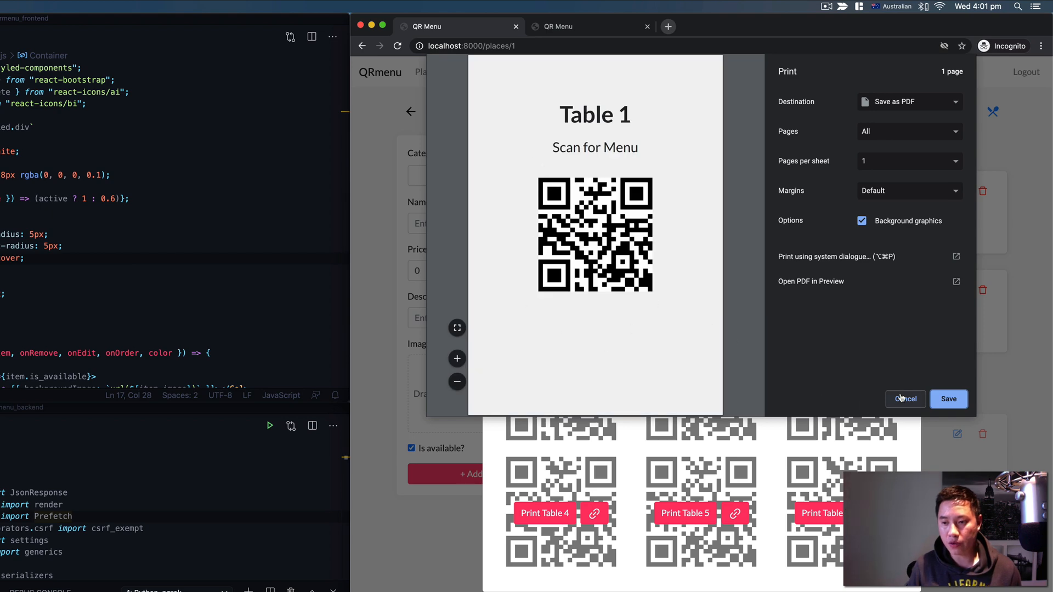
{"action": "left_click", "coordinate": [905, 400]}
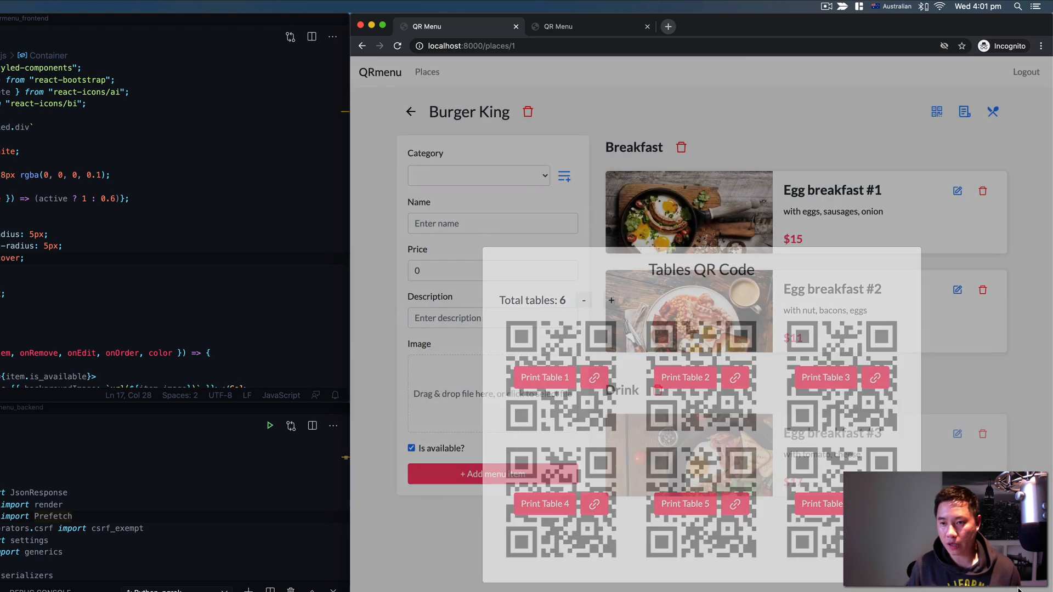
- On My Menu settings, switch the customer menu font to Indie Flower
{"action": "left_click", "coordinate": [935, 112]}
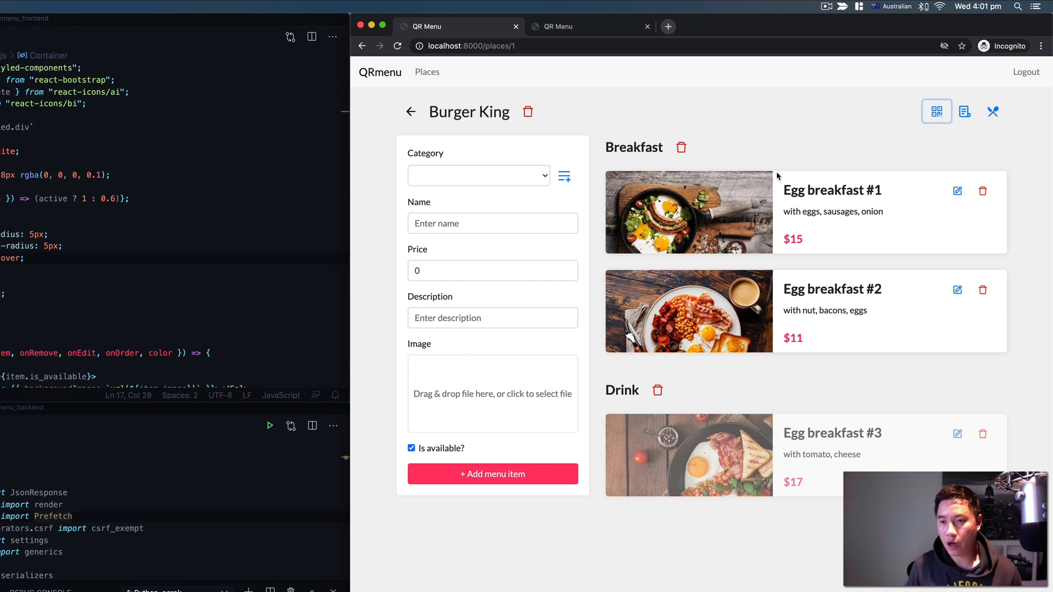
{"action": "mouse_move", "coordinate": [889, 142]}
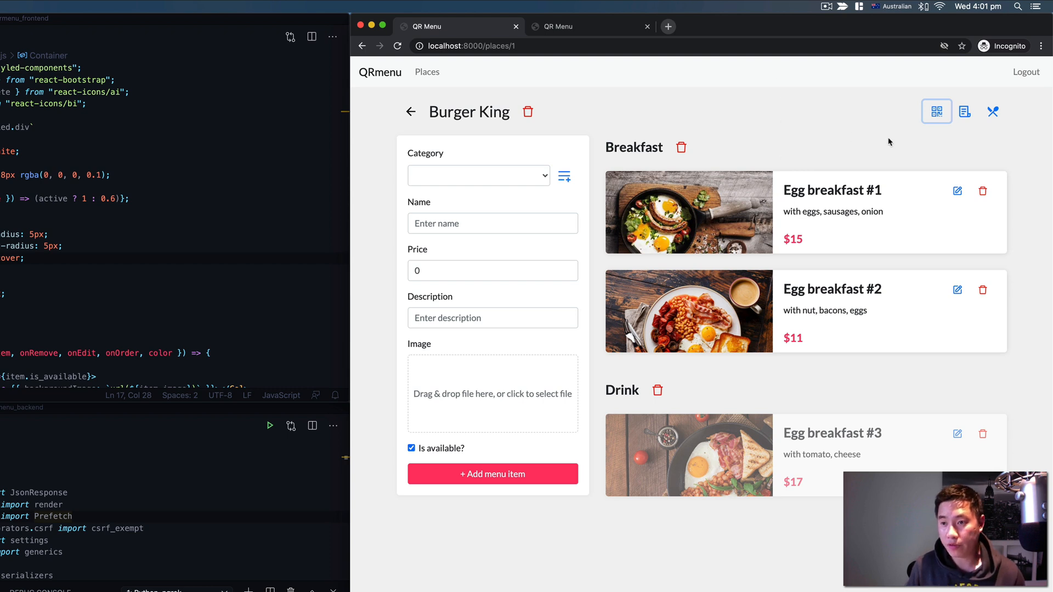
{"action": "mouse_move", "coordinate": [994, 112]}
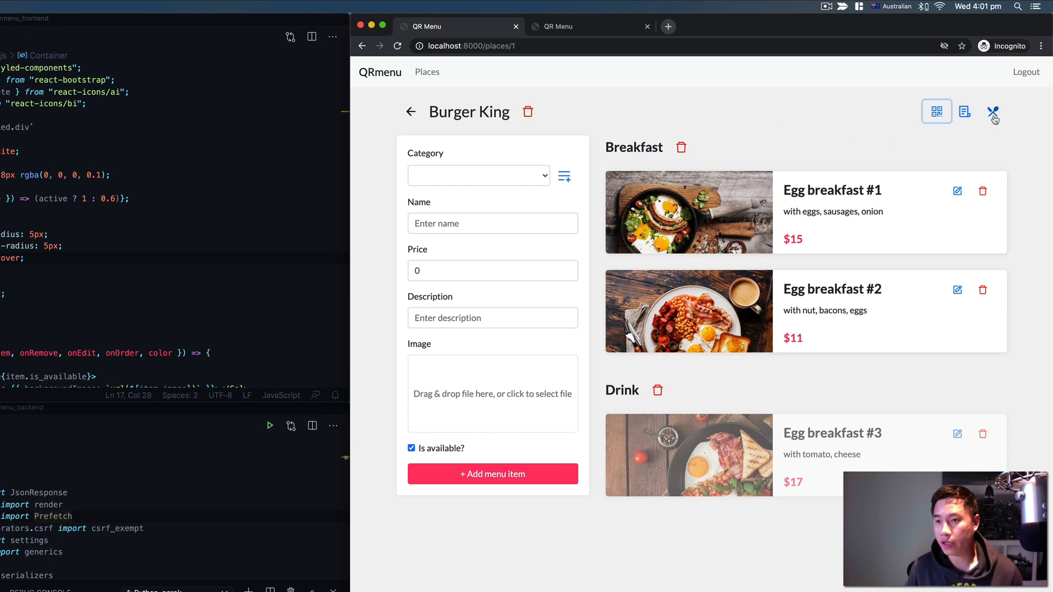
{"action": "left_click", "coordinate": [994, 111]}
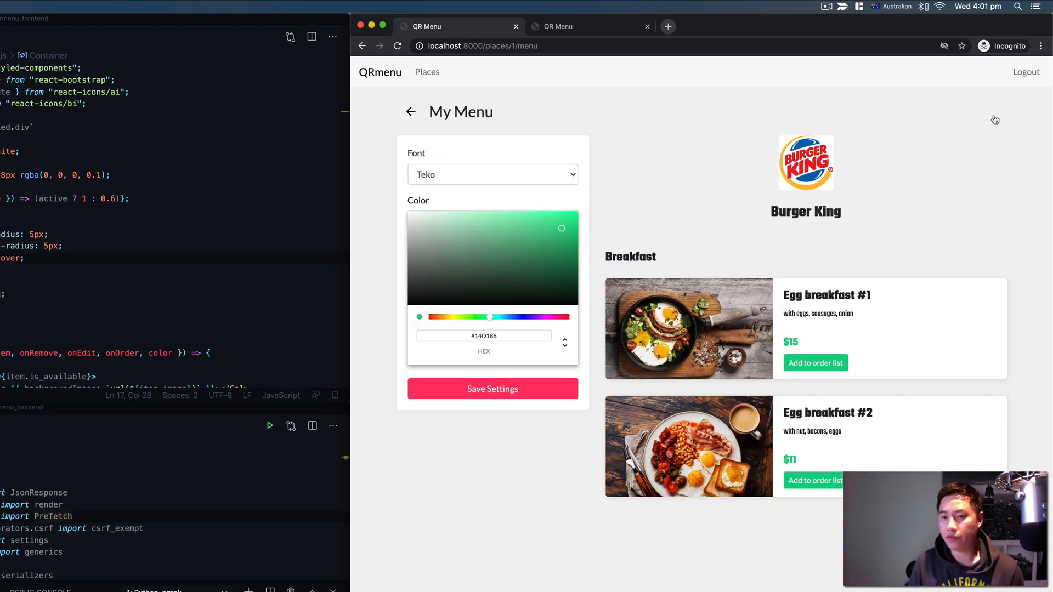
{"action": "left_click", "coordinate": [493, 174]}
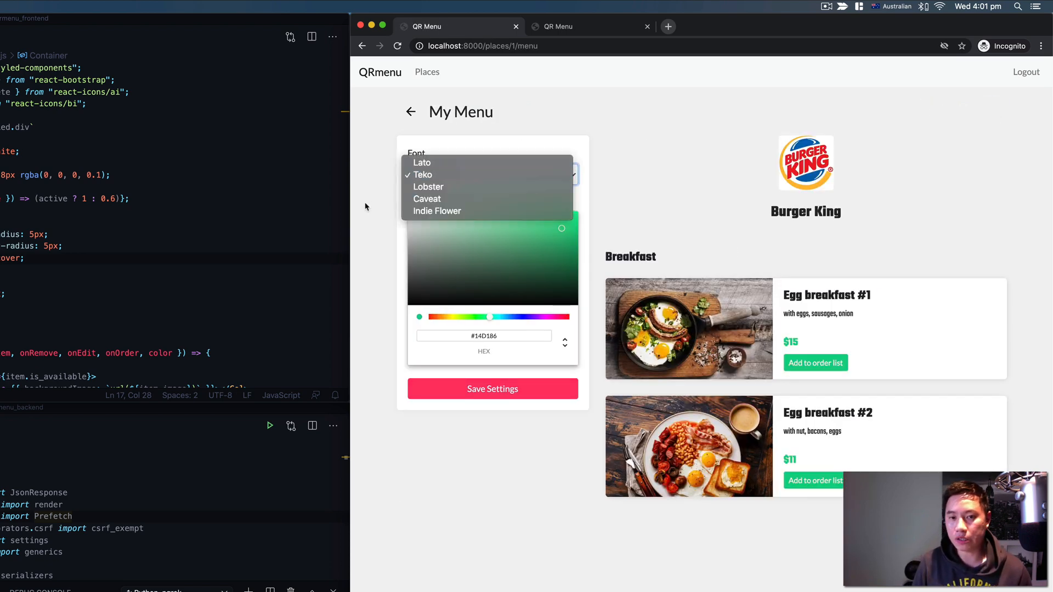
{"action": "left_click", "coordinate": [429, 186]}
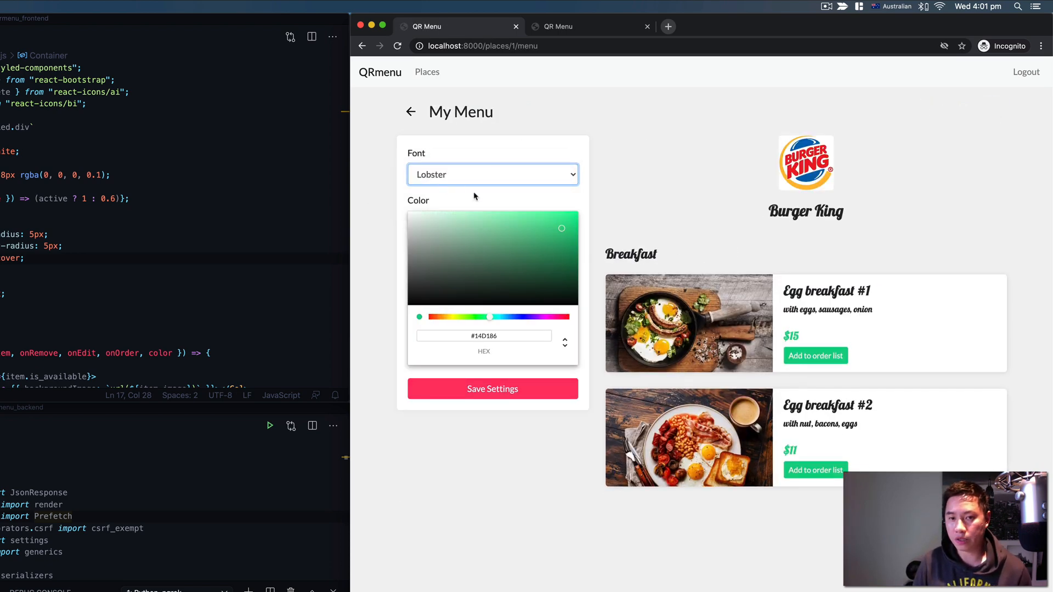
{"action": "left_click", "coordinate": [493, 175]}
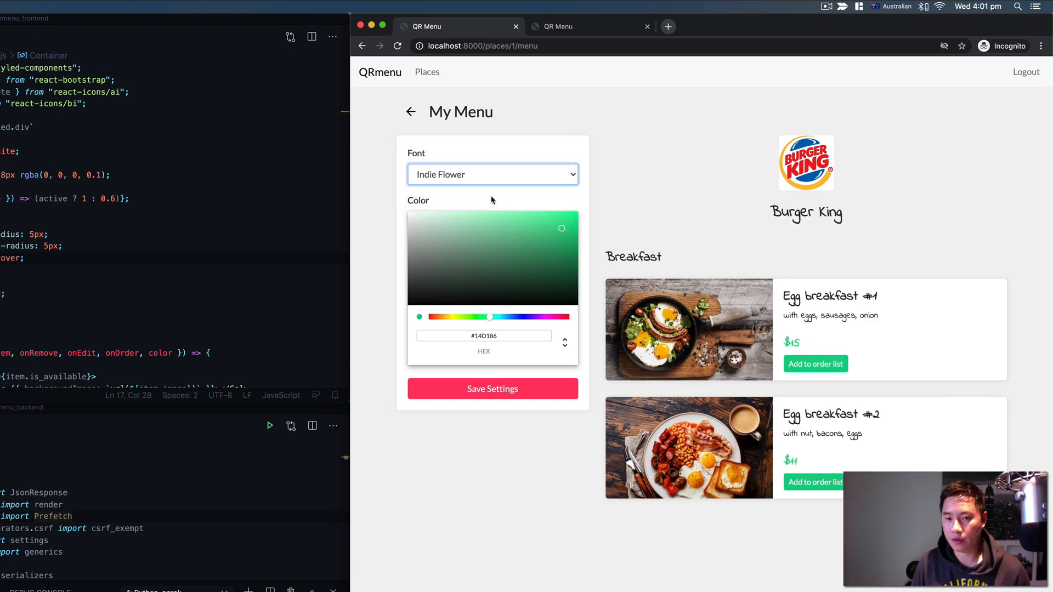
{"action": "mouse_move", "coordinate": [549, 319]}
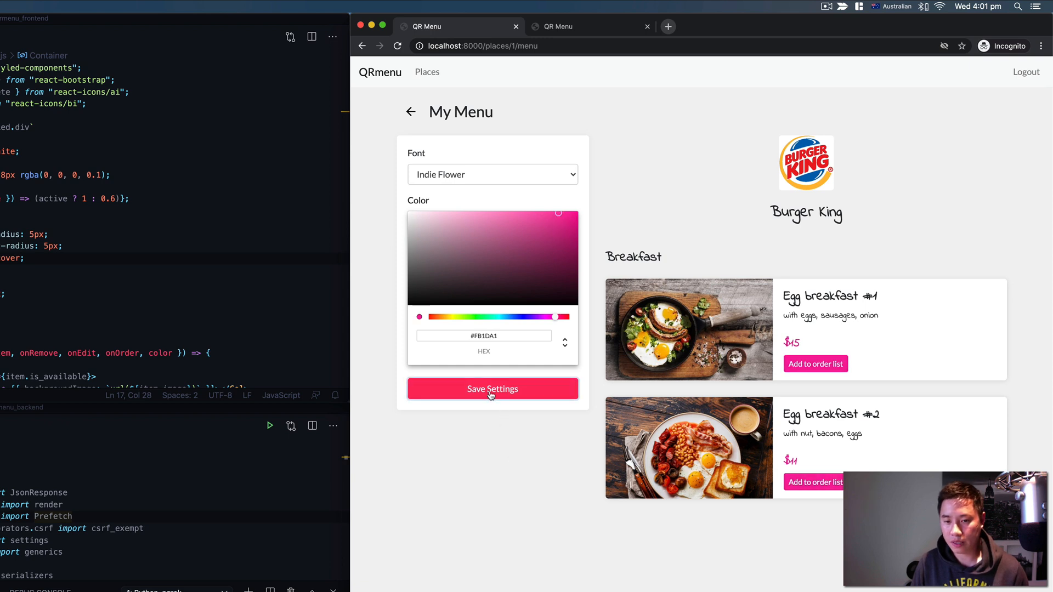
{"action": "mouse_move", "coordinate": [419, 113]}
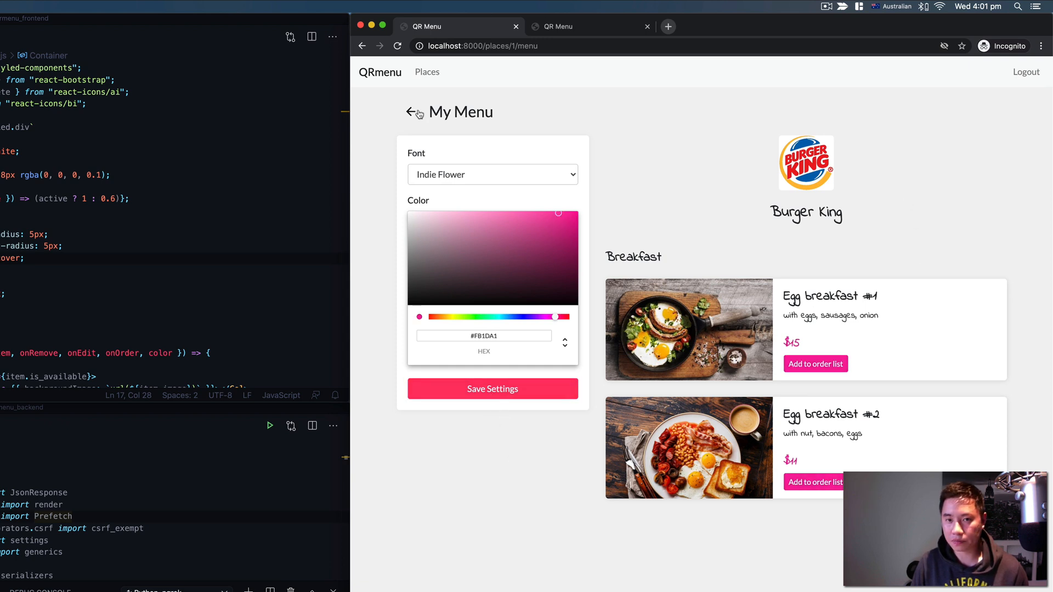
- Try Table 1's localhost menu link, then bring up the printable Table 1 Scan-for-Menu sheet
{"action": "left_click", "coordinate": [412, 111]}
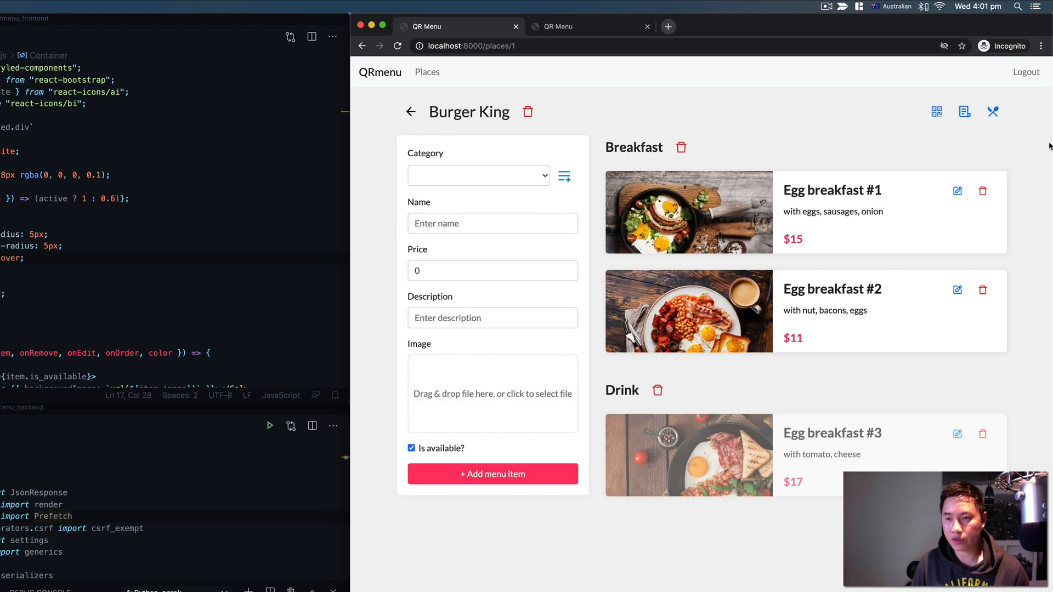
{"action": "mouse_move", "coordinate": [903, 104]}
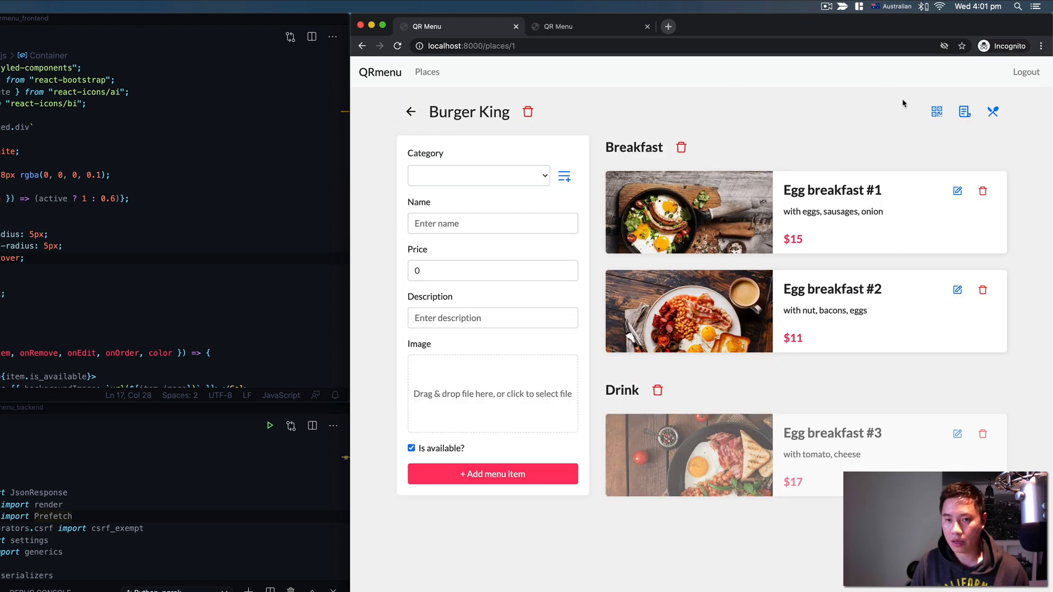
{"action": "left_click", "coordinate": [936, 112]}
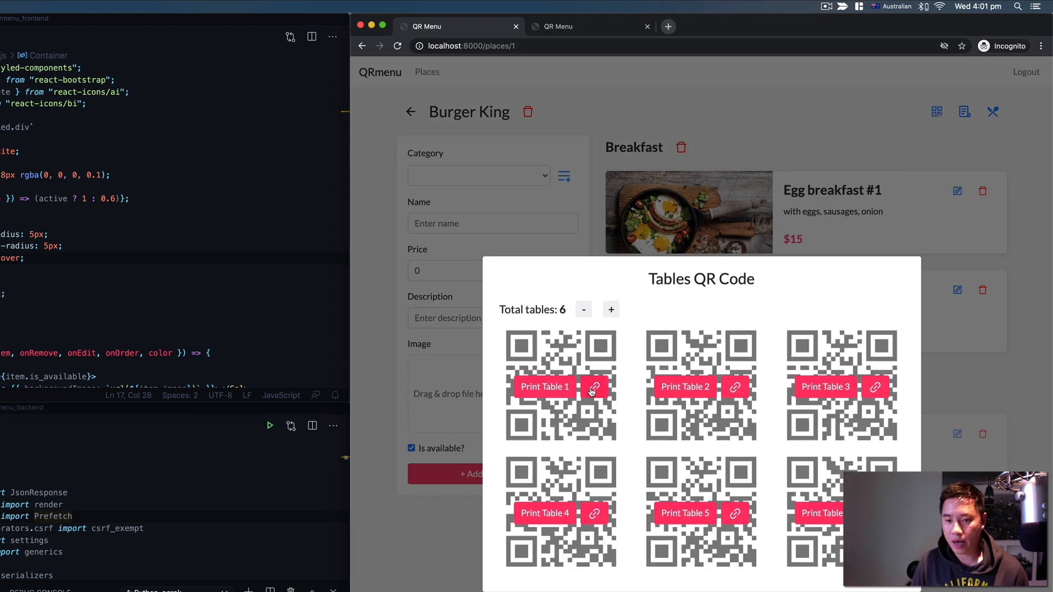
{"action": "left_click", "coordinate": [594, 388]}
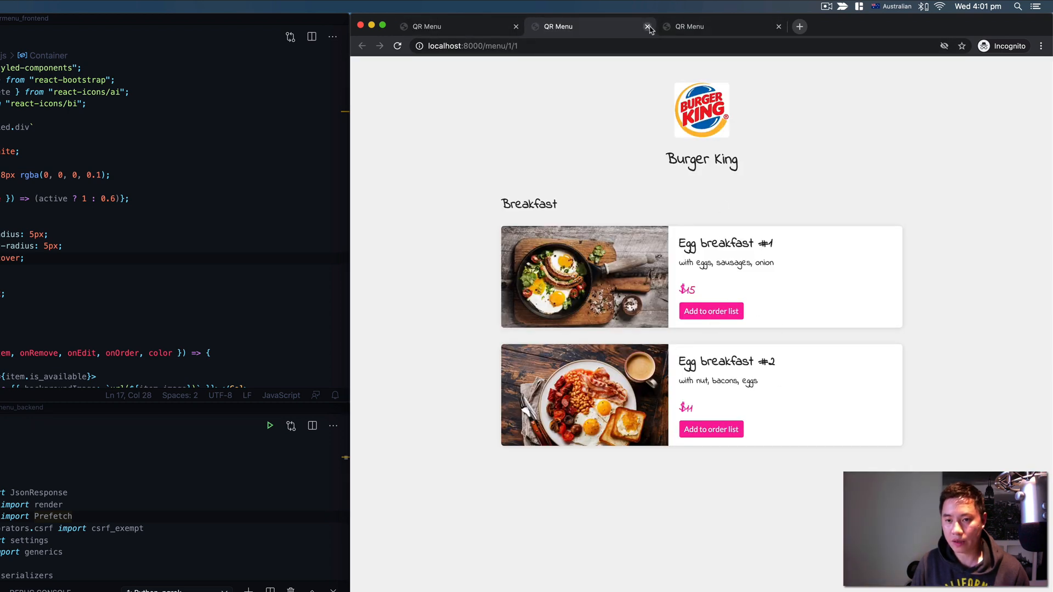
{"action": "left_click", "coordinate": [647, 27]}
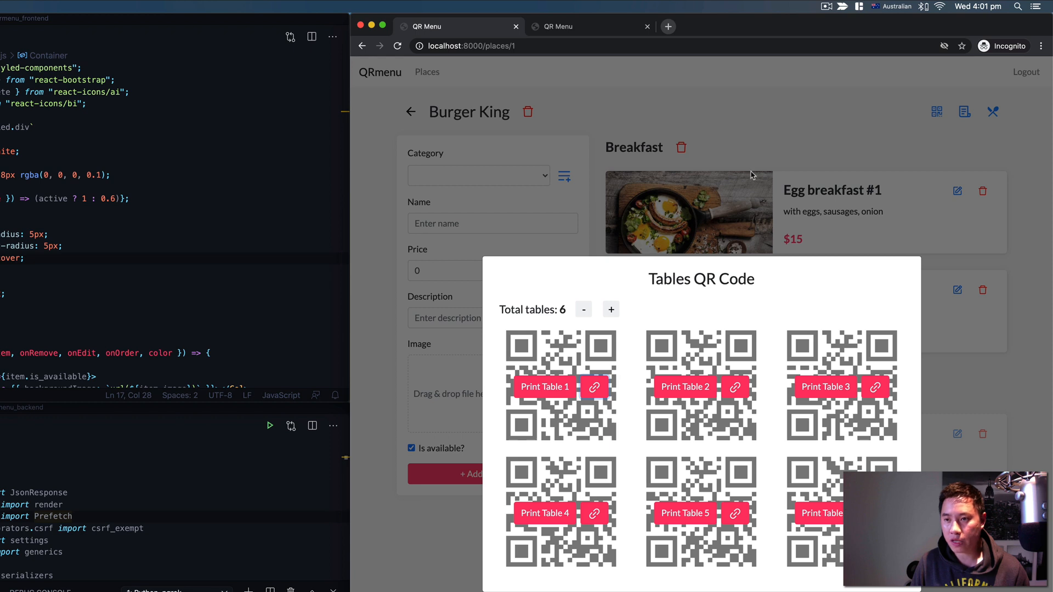
{"action": "mouse_move", "coordinate": [630, 498]}
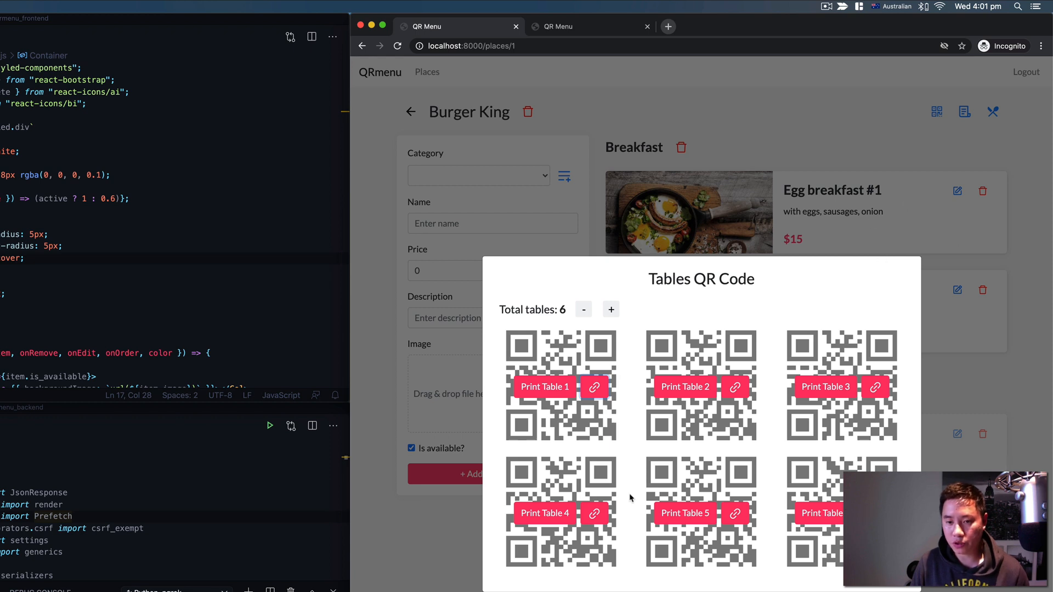
{"action": "mouse_move", "coordinate": [544, 387]}
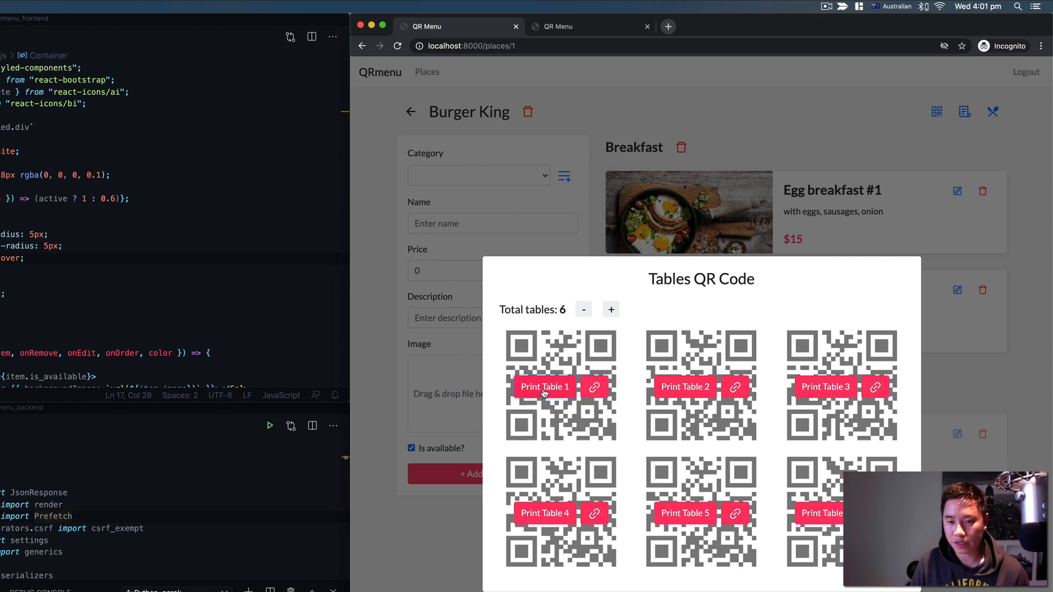
{"action": "left_click", "coordinate": [544, 387]}
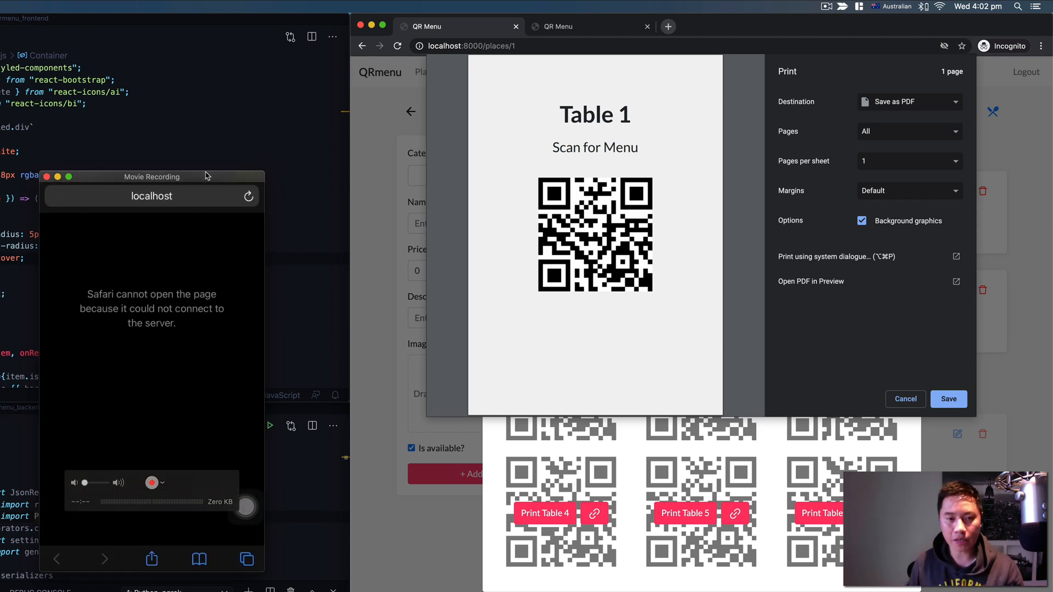
{"action": "mouse_move", "coordinate": [529, 240]}
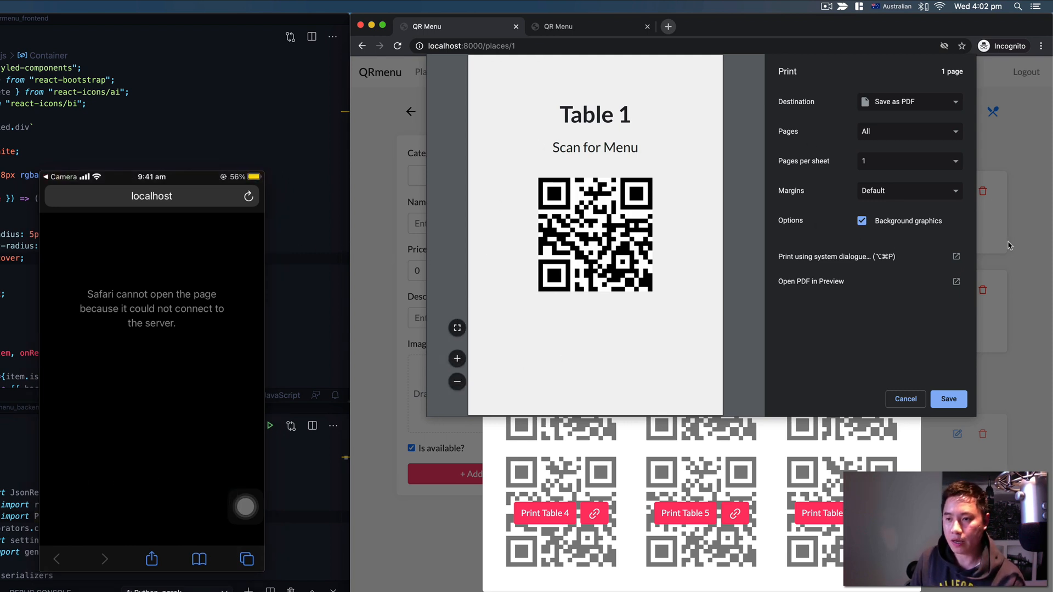
- Reload the admin page on the ngrok address and regenerate the Table 1 QR sheet
{"action": "left_click", "coordinate": [905, 399]}
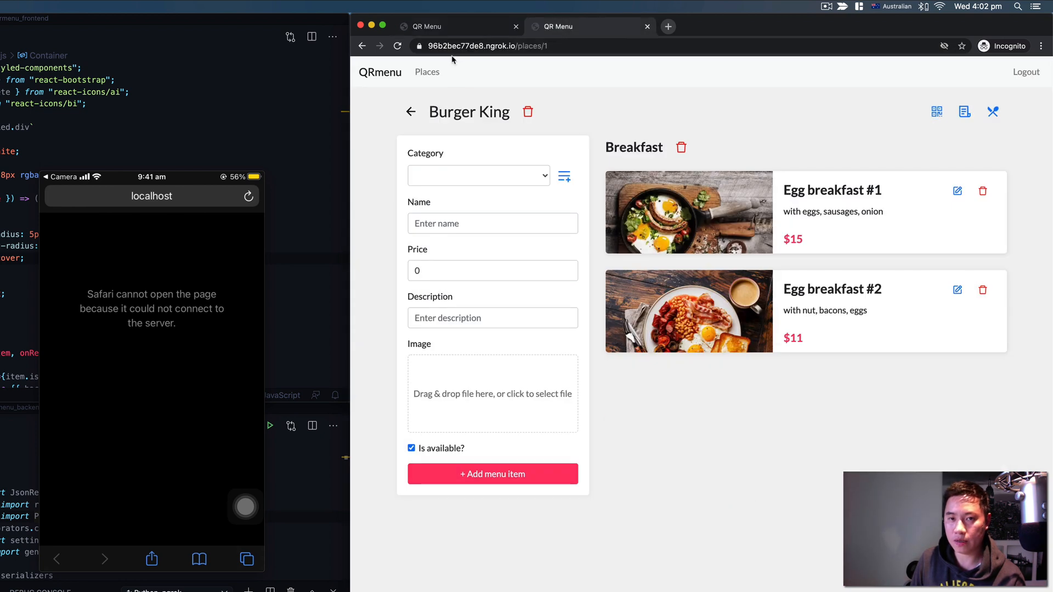
{"action": "mouse_move", "coordinate": [512, 89]}
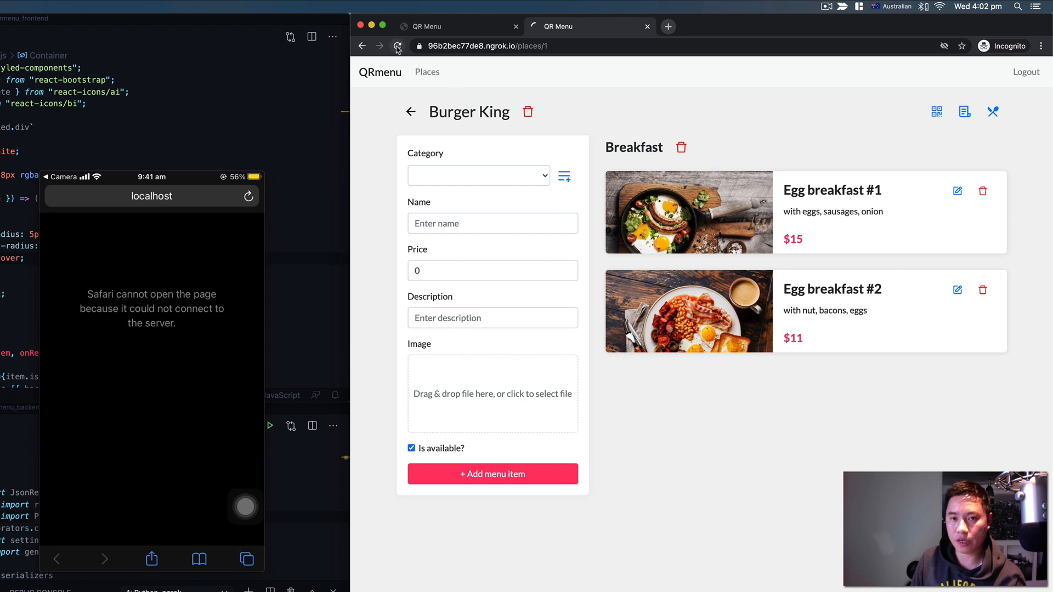
{"action": "left_click", "coordinate": [397, 46]}
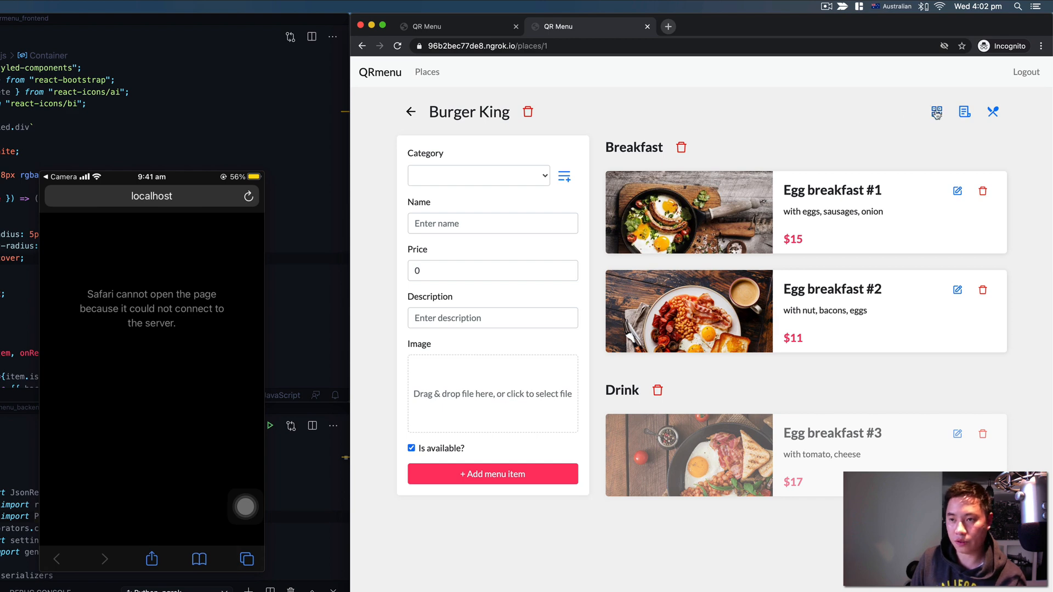
{"action": "left_click", "coordinate": [936, 112]}
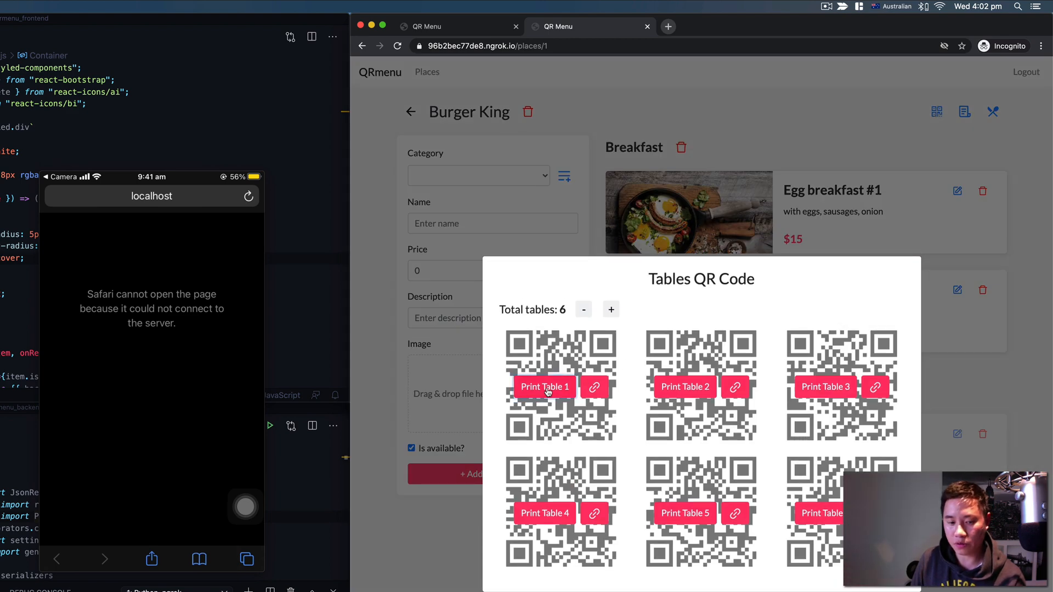
{"action": "left_click", "coordinate": [544, 387]}
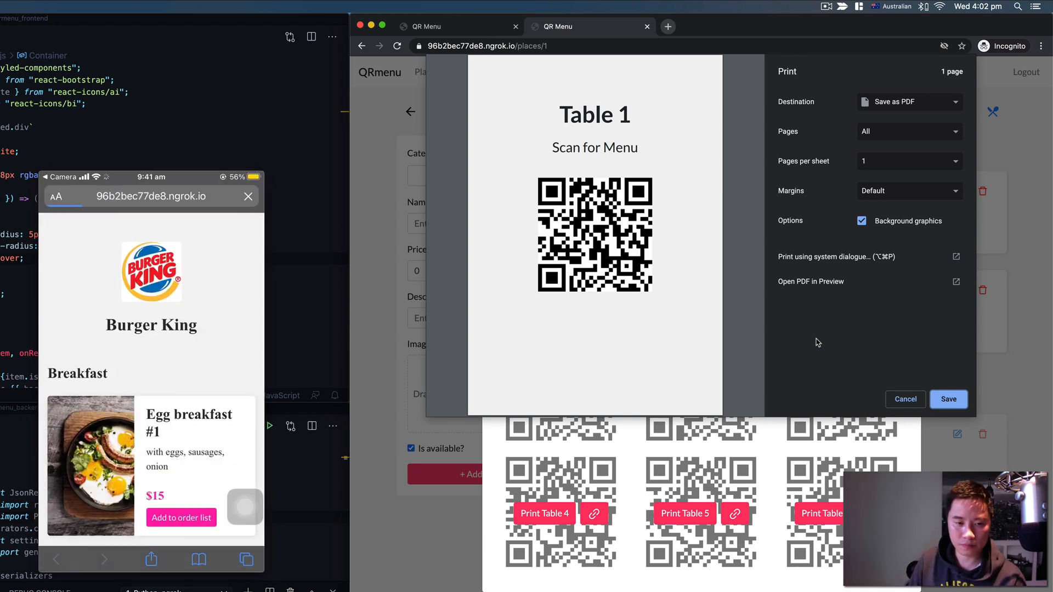
- On the phone, add two Egg breakfast #1 and two Egg breakfast #2 to the order list
{"action": "left_click", "coordinate": [905, 399]}
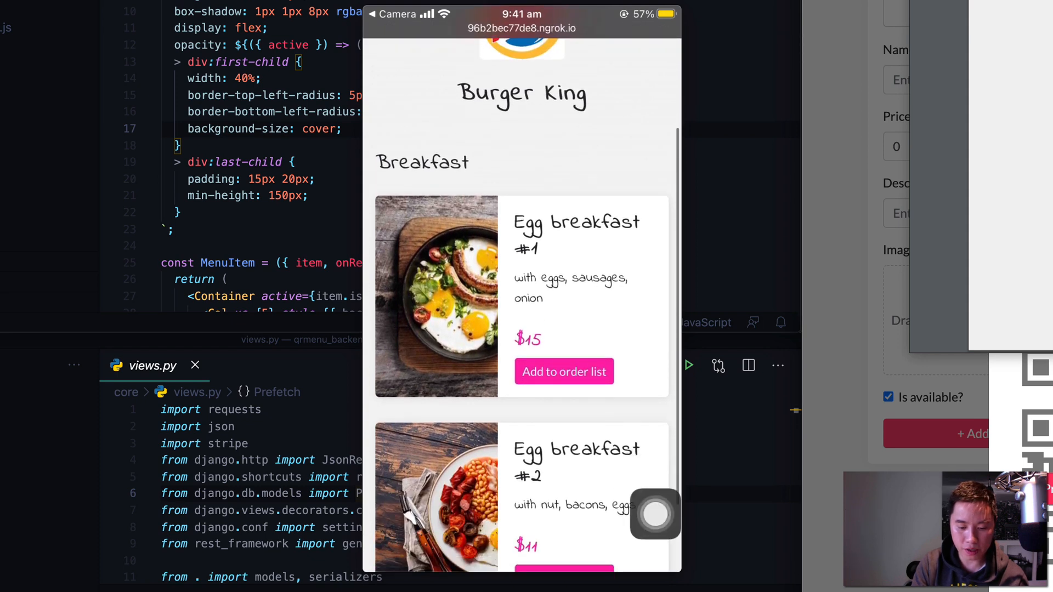
{"action": "left_click", "coordinate": [564, 372]}
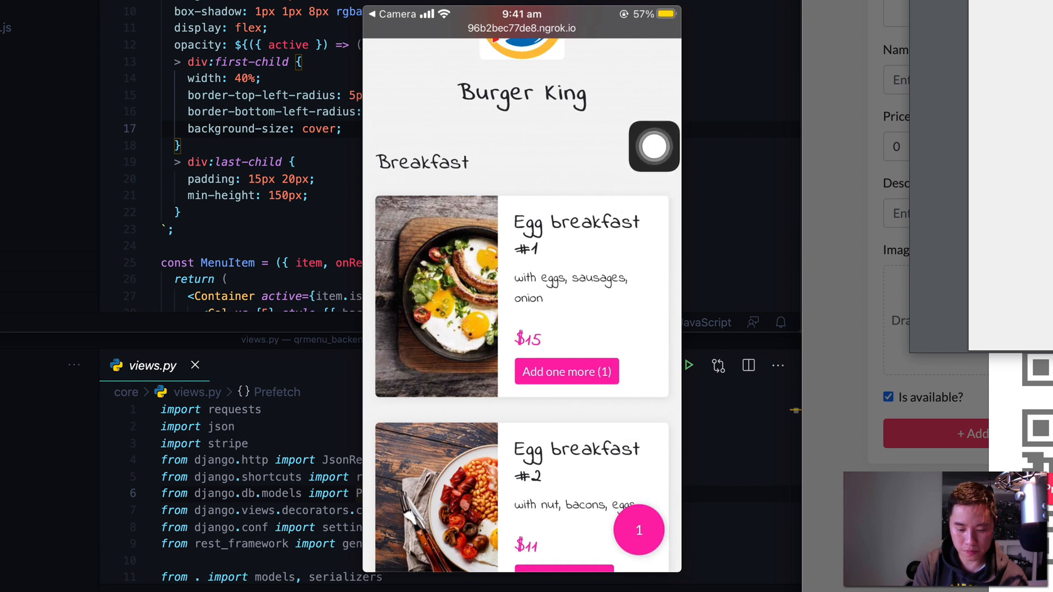
{"action": "left_click", "coordinate": [566, 371]}
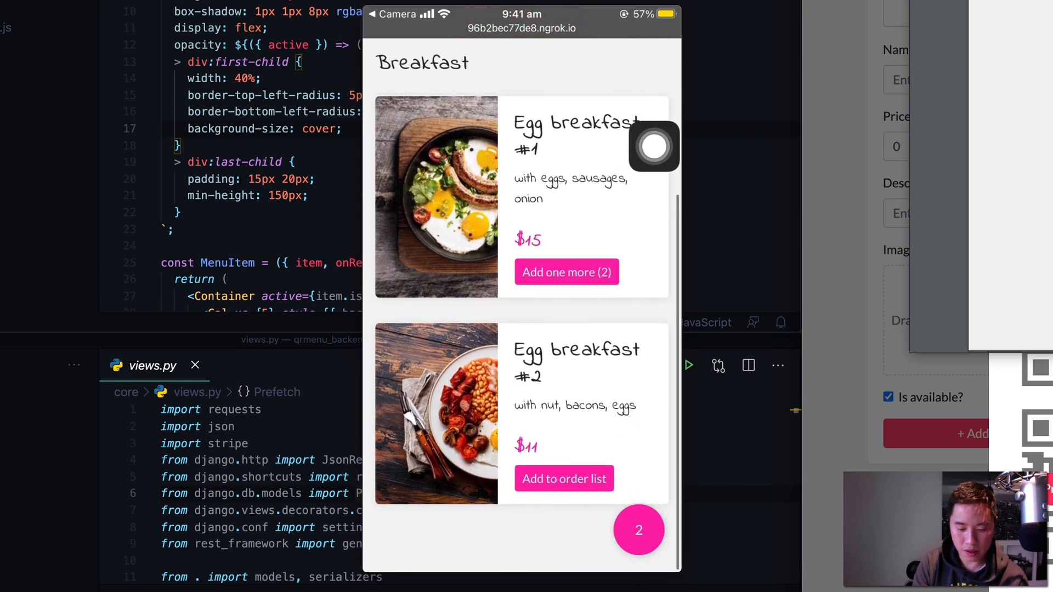
{"action": "left_click", "coordinate": [562, 479]}
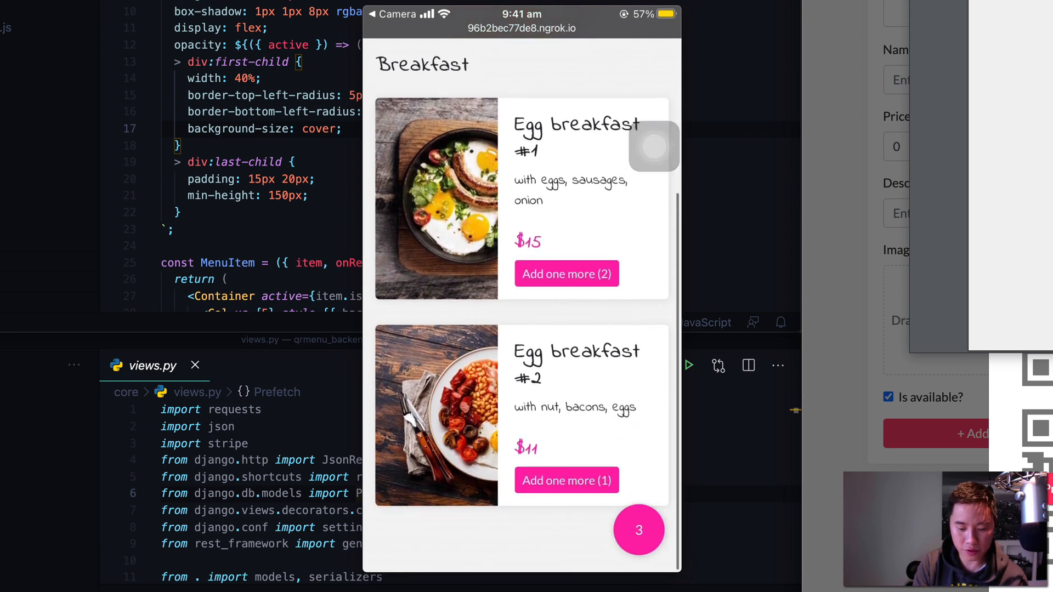
{"action": "left_click", "coordinate": [638, 530]}
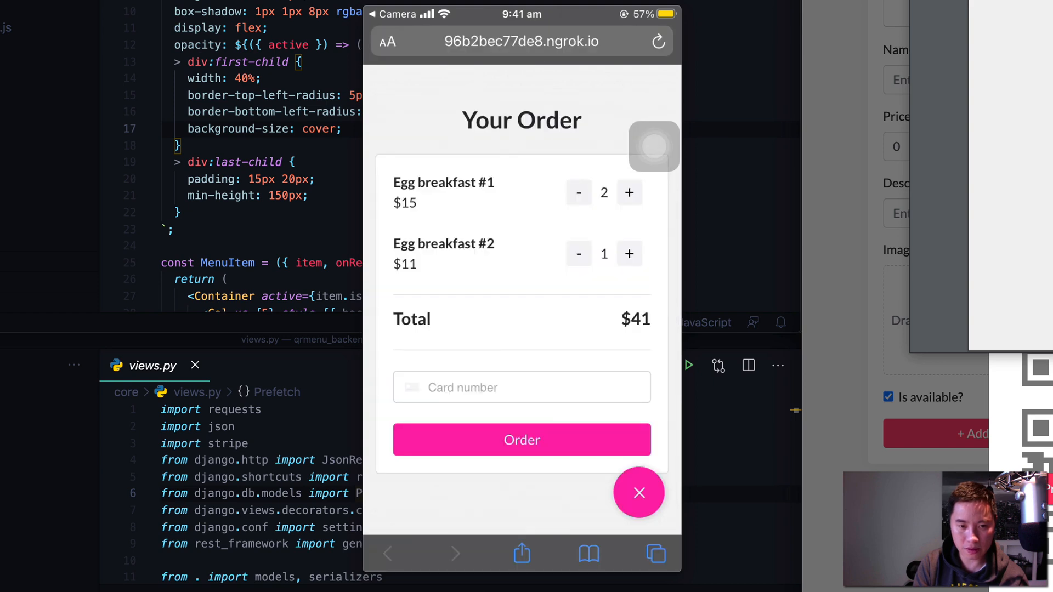
{"action": "left_click", "coordinate": [522, 387]}
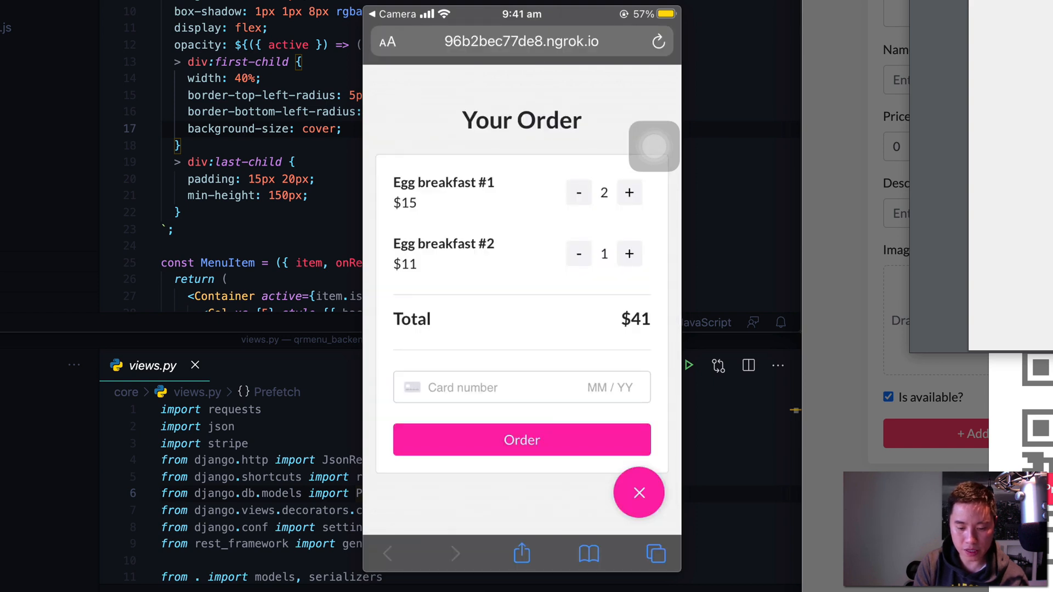
- Pay with test card 4242… 02/22 222 and submit the $52 order for Table 1
{"action": "left_click", "coordinate": [629, 253]}
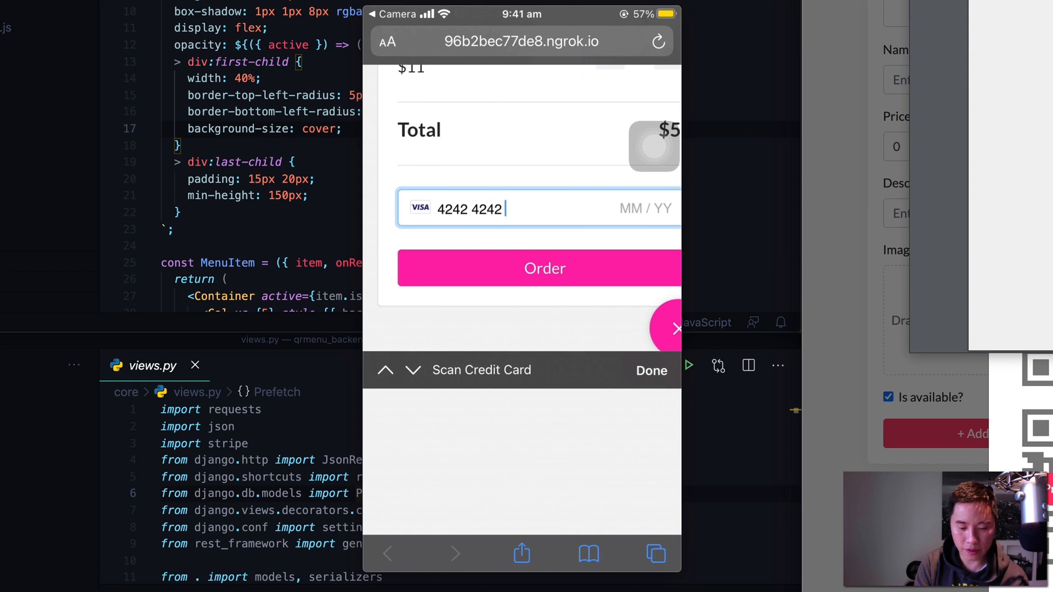
{"action": "type", "text": "4242 42"}
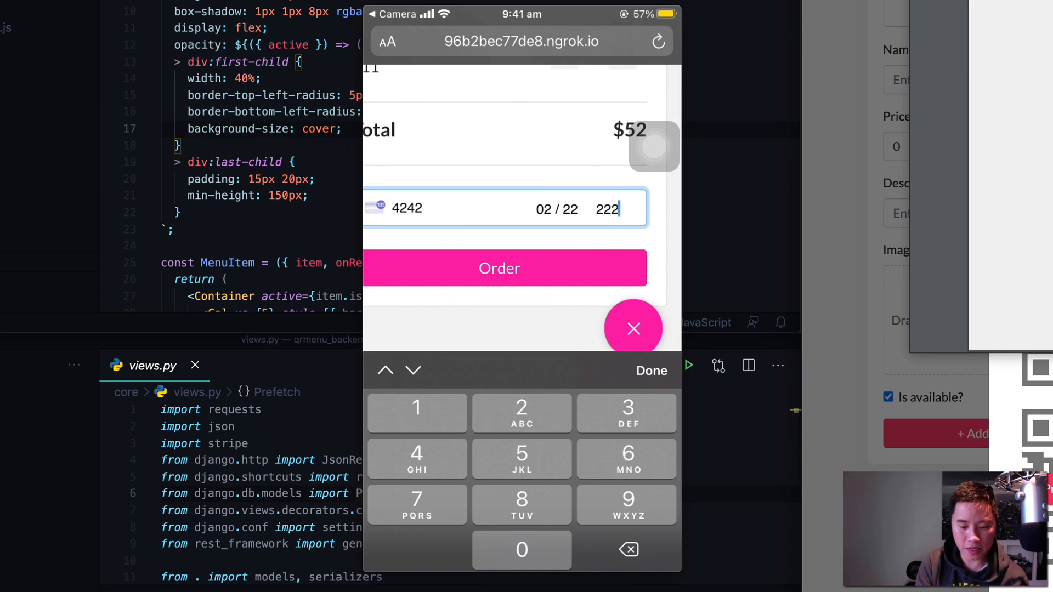
{"action": "left_click", "coordinate": [501, 268]}
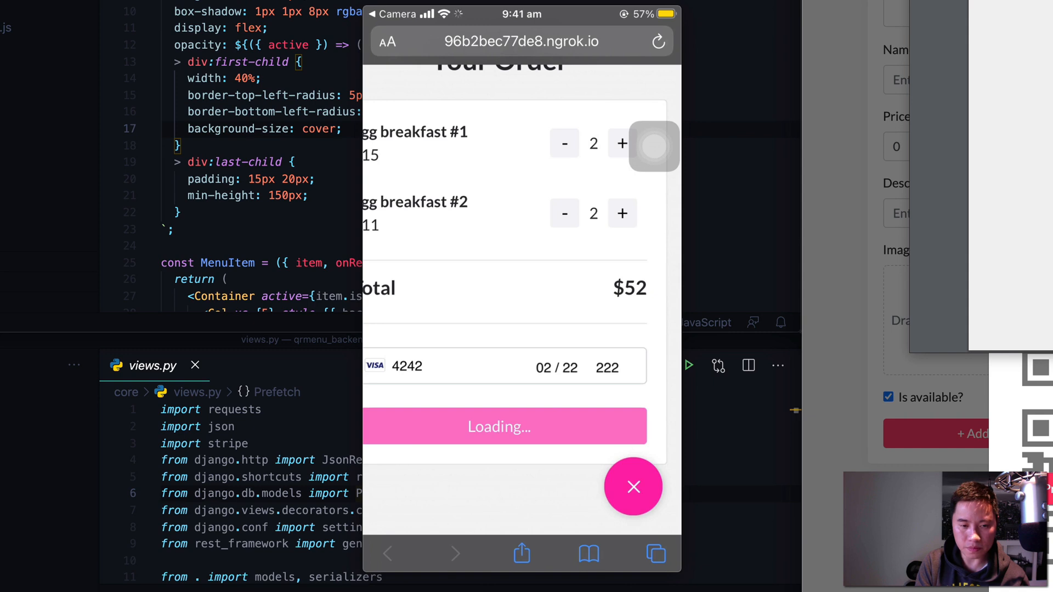
{"action": "left_click", "coordinate": [631, 486]}
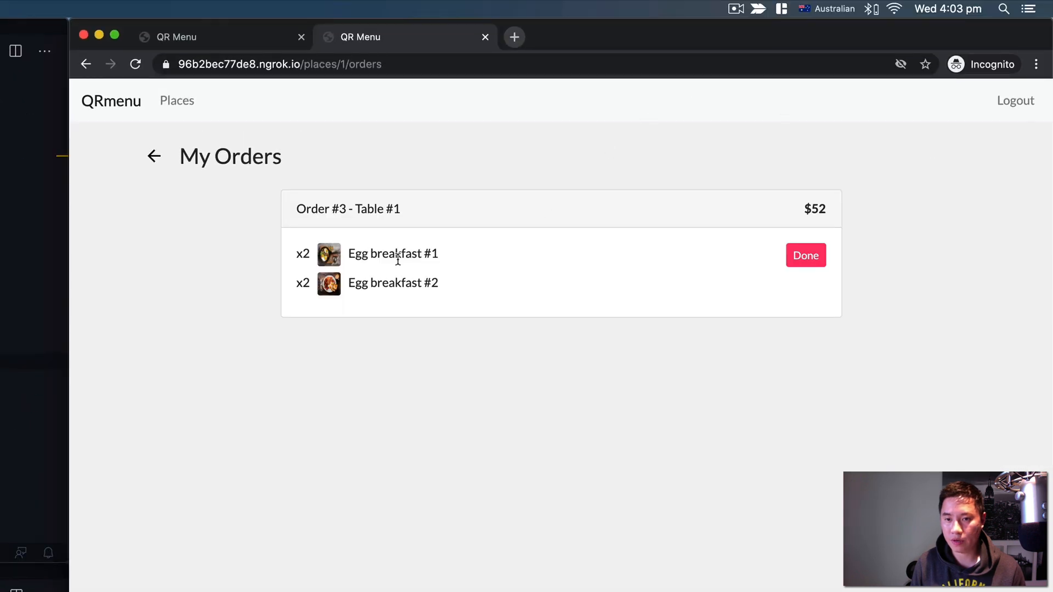
{"action": "mouse_move", "coordinate": [382, 196]}
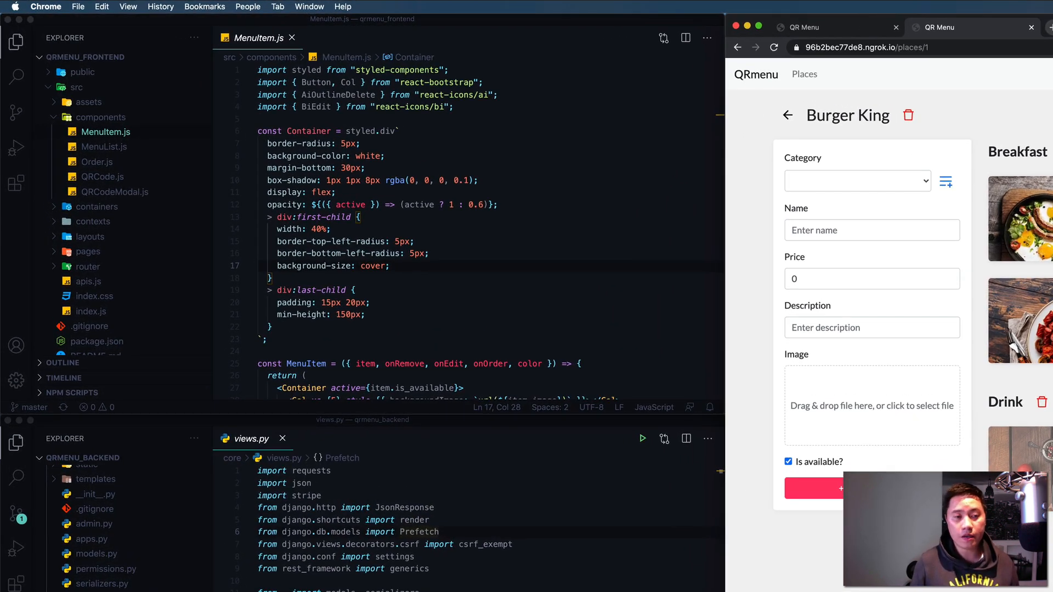
{"action": "mouse_move", "coordinate": [316, 171]}
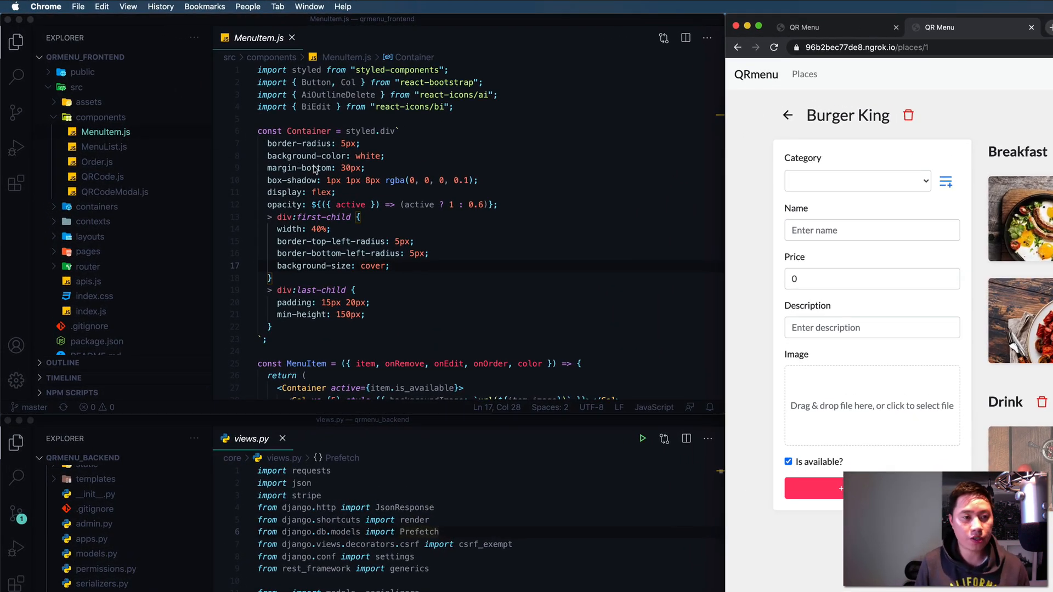
{"action": "mouse_move", "coordinate": [516, 234]}
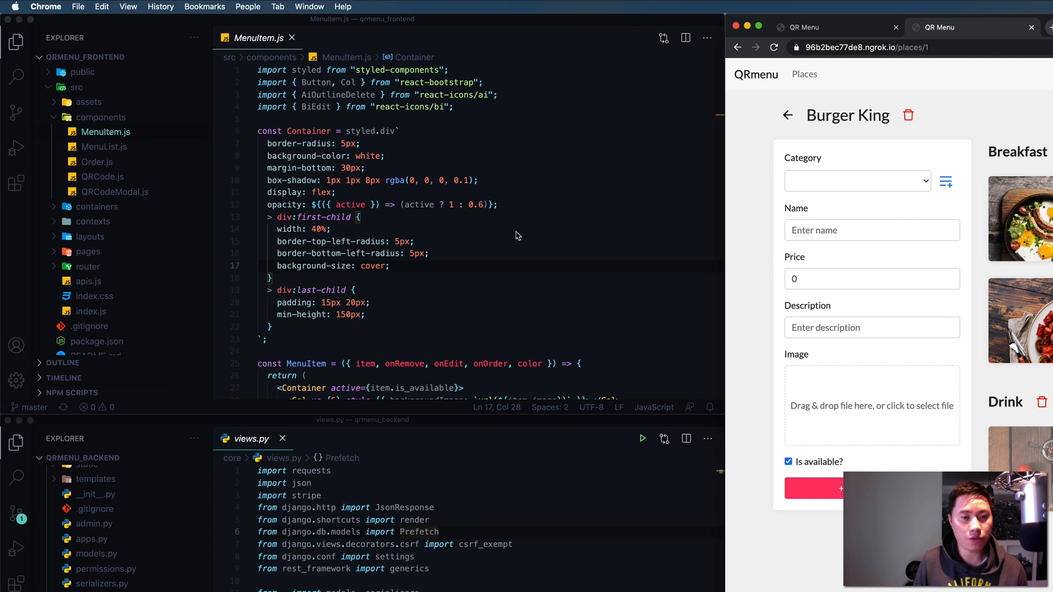
{"action": "left_click", "coordinate": [368, 168]}
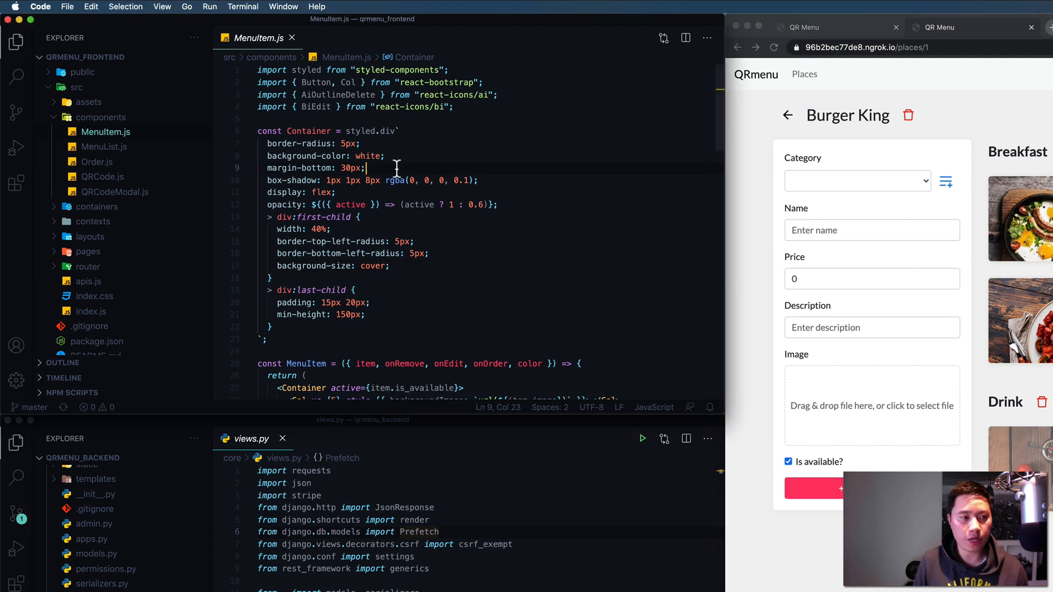